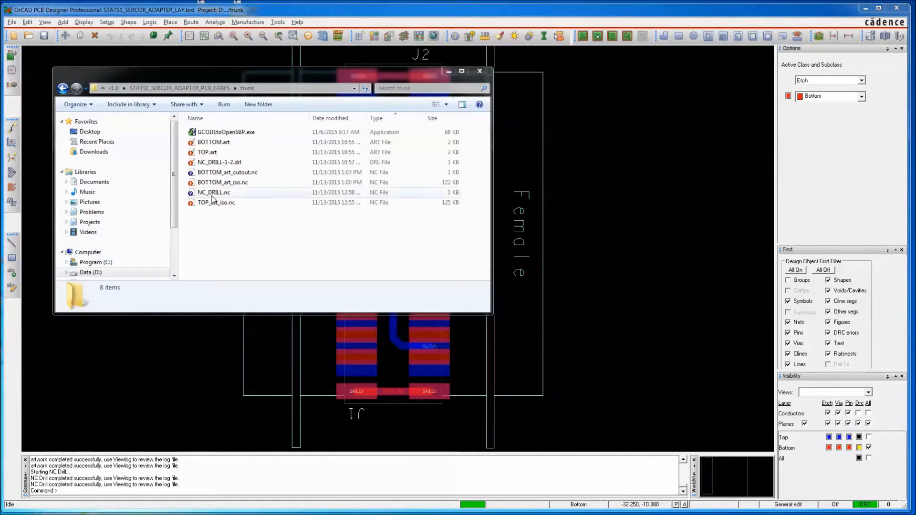
Step: Open NC_DRILL.nc from Explorer in Notepad++ to review its G-code commands
left_click(214, 192)
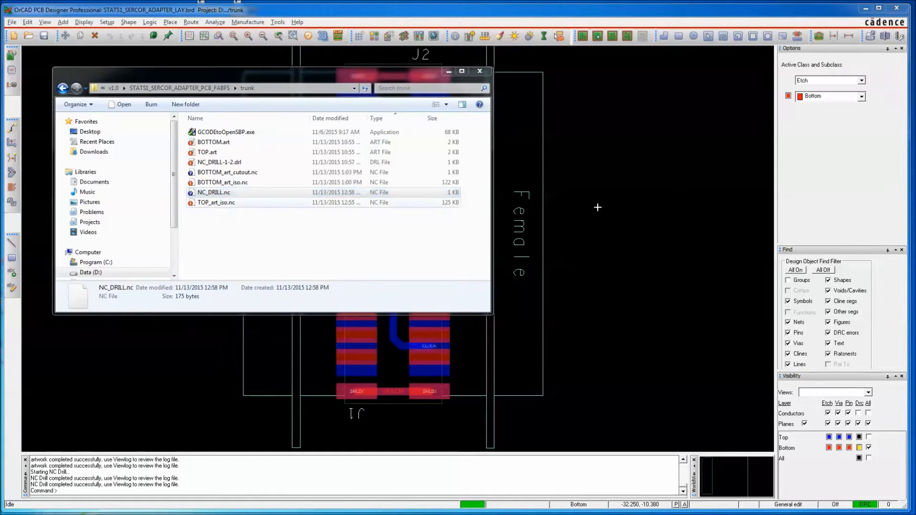
double_click(214, 193)
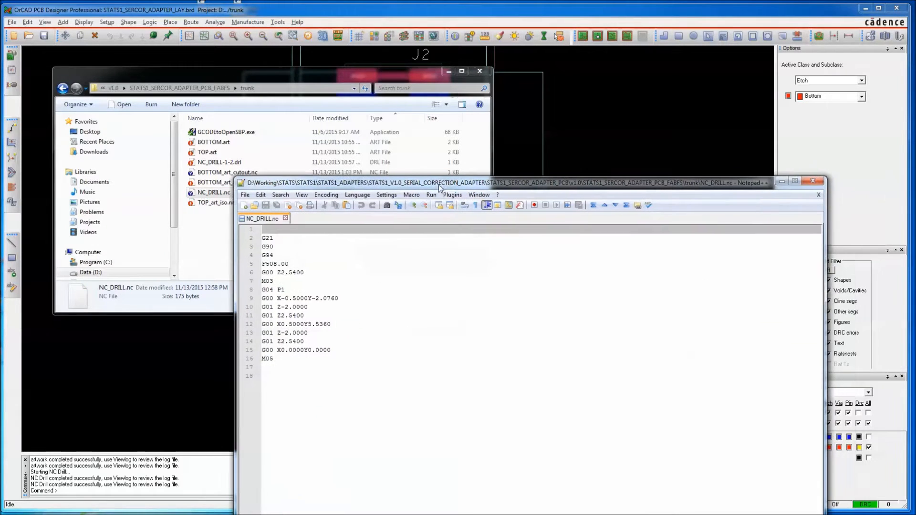
mouse_move(263, 218)
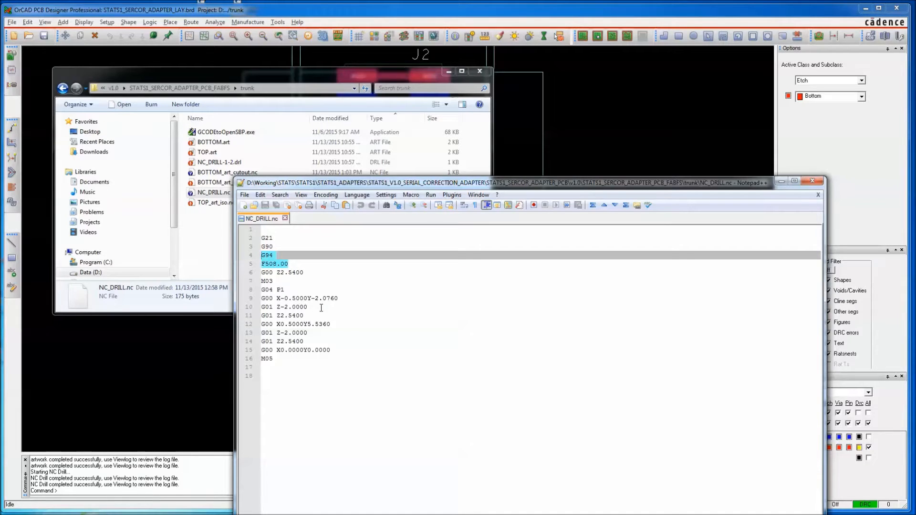
mouse_move(301, 185)
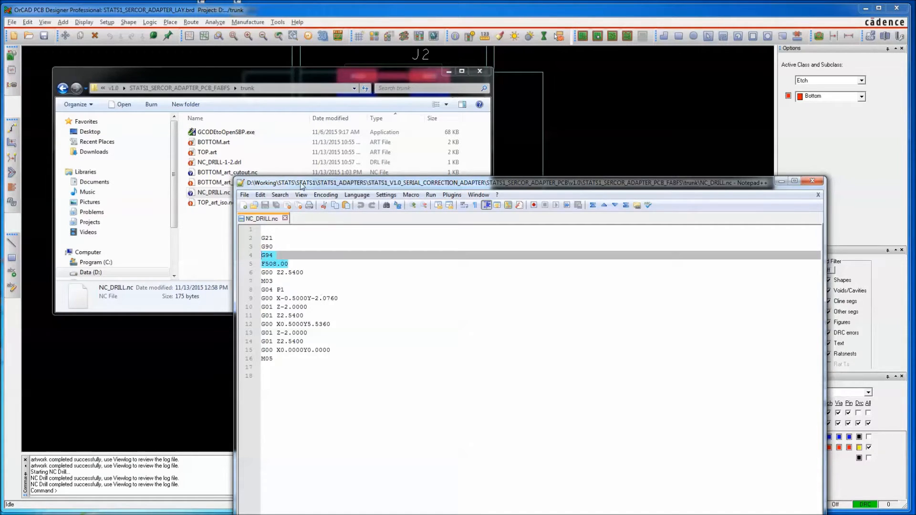
left_click(817, 181)
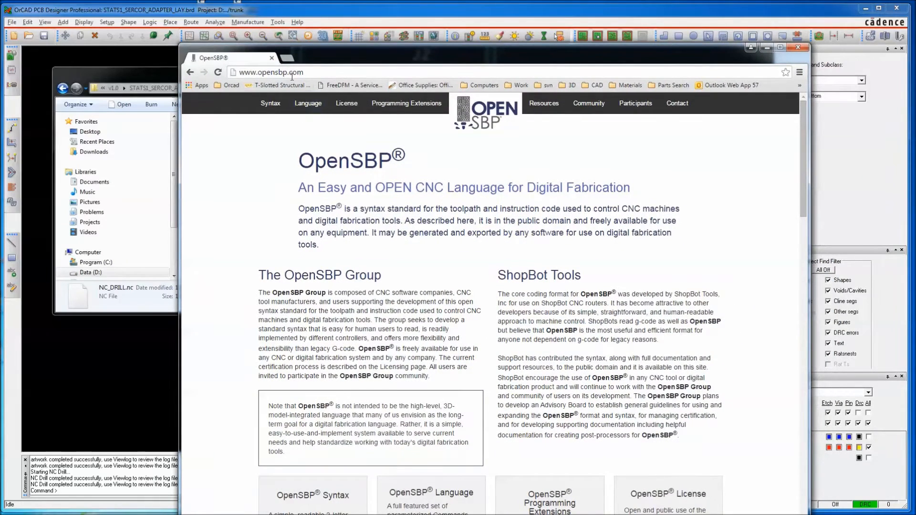
Step: Scroll opensbp.com down to Resources and its G-Code to OpenSBP Converter download
scroll("down", 3)
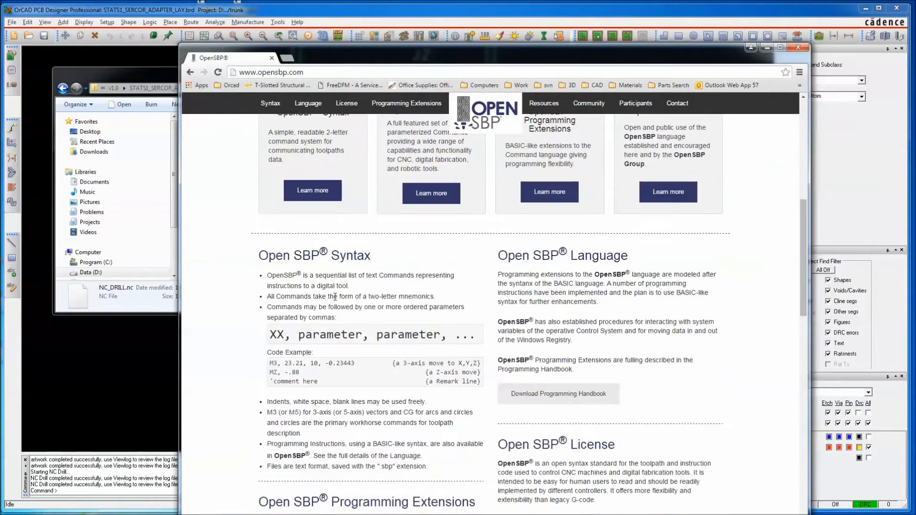
scroll("down", 3)
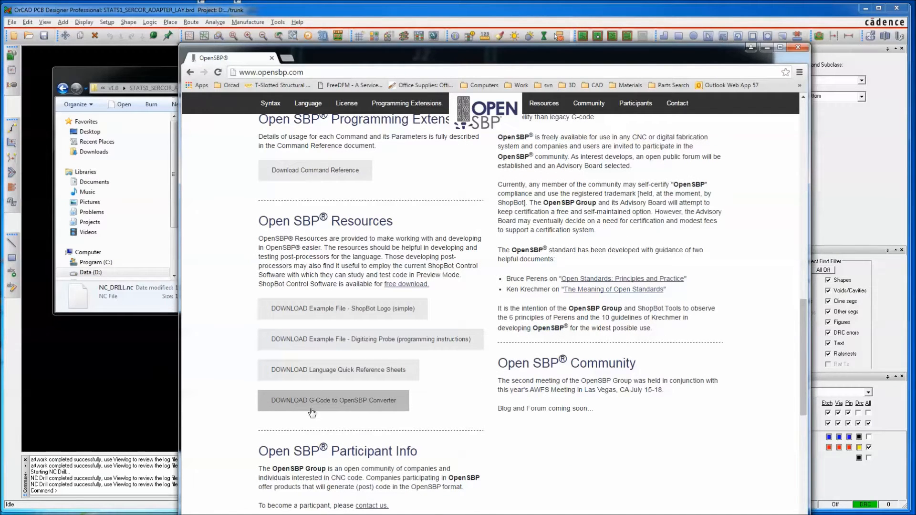
mouse_move(374, 408)
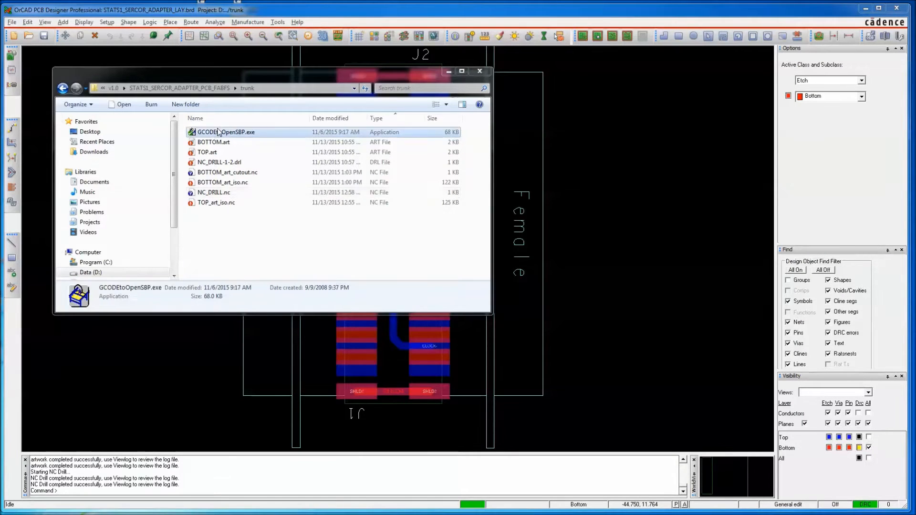
mouse_move(269, 216)
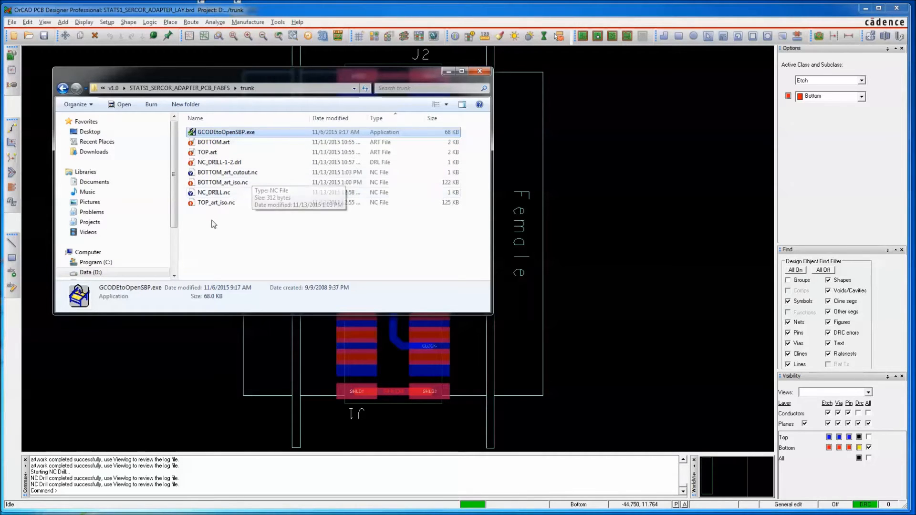
Step: Convert TOP_art_iso.nc into TOP_art_iso.sbp with GCODEtoOpenSBP.exe
left_click(215, 202)
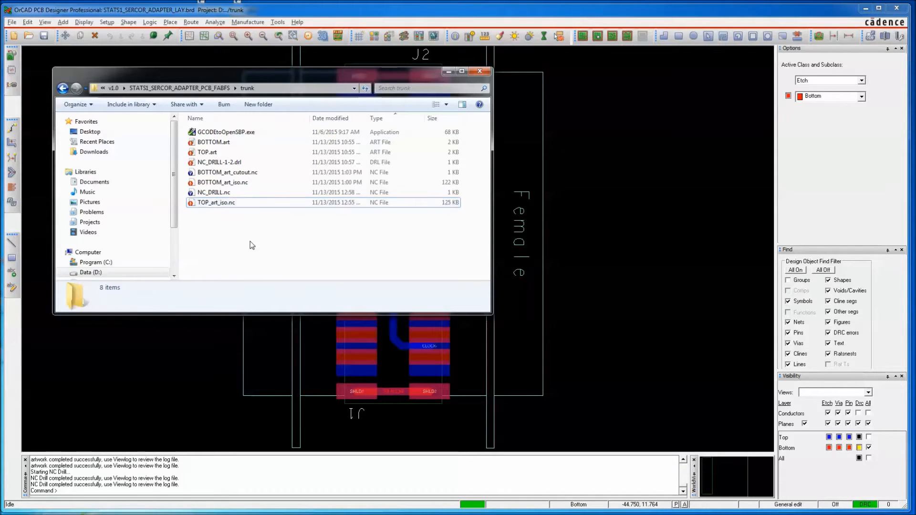
left_click(226, 132)
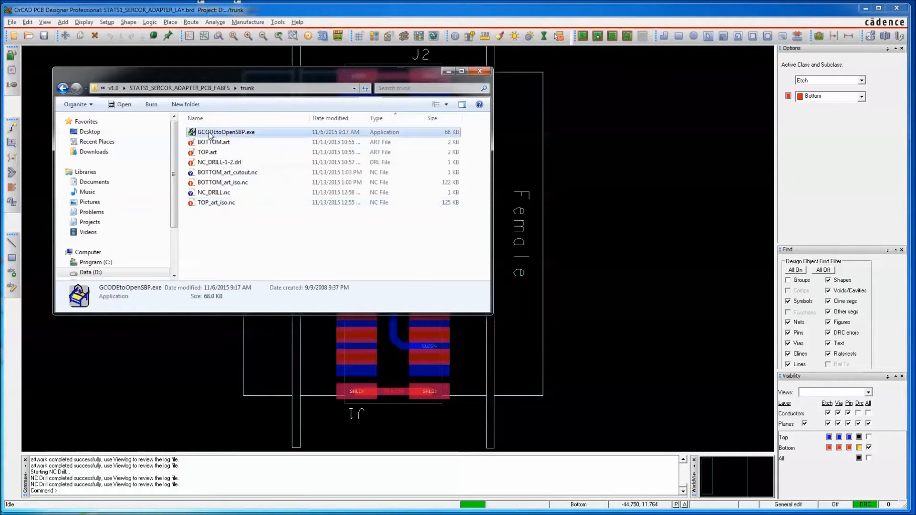
double_click(225, 132)
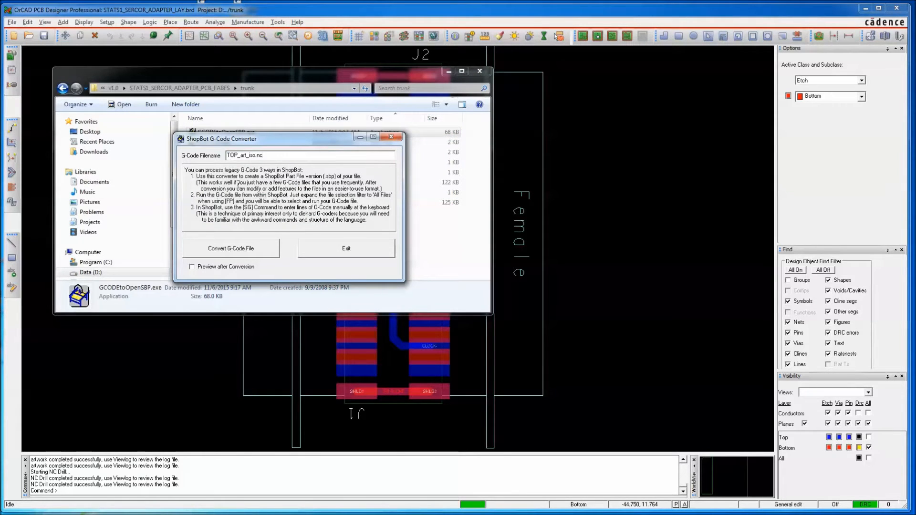
left_click(230, 248)
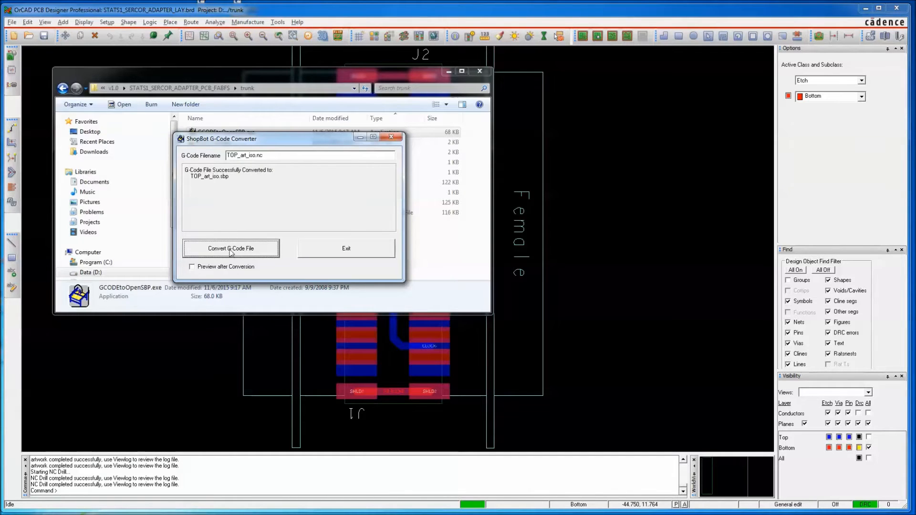
left_click(346, 247)
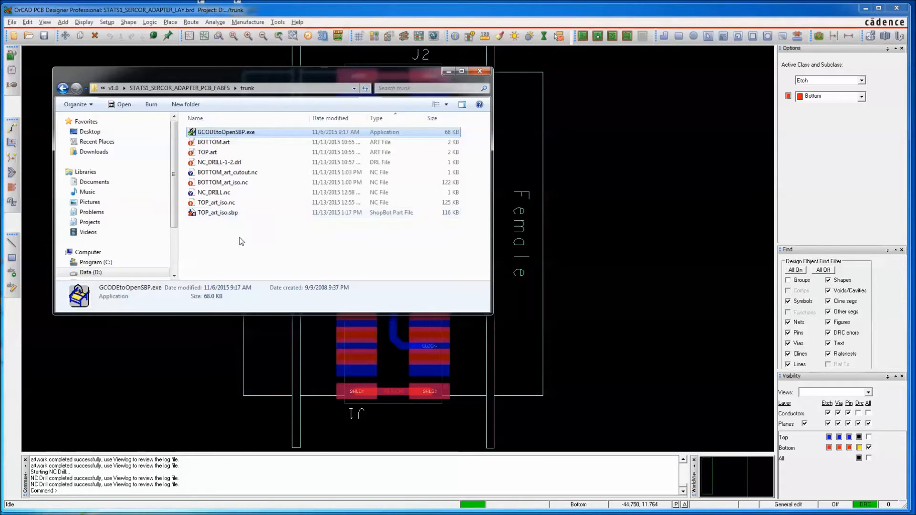
mouse_move(224, 203)
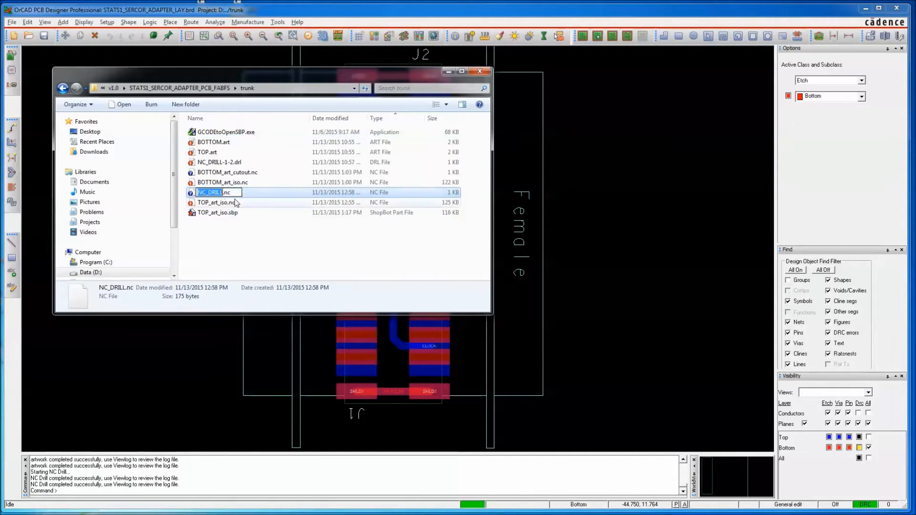
Step: Convert NC_DRILL.nc into NC_DRILL.sbp with the G-Code converter
left_click(244, 247)
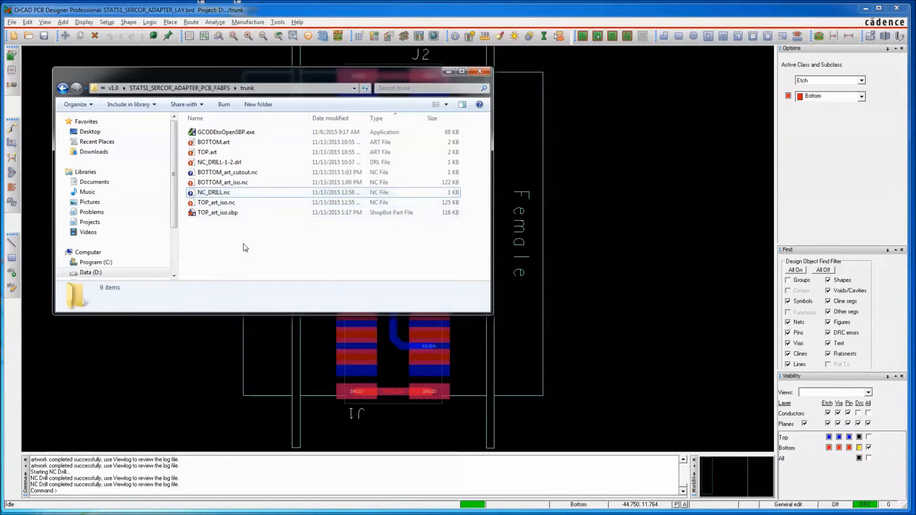
double_click(226, 132)
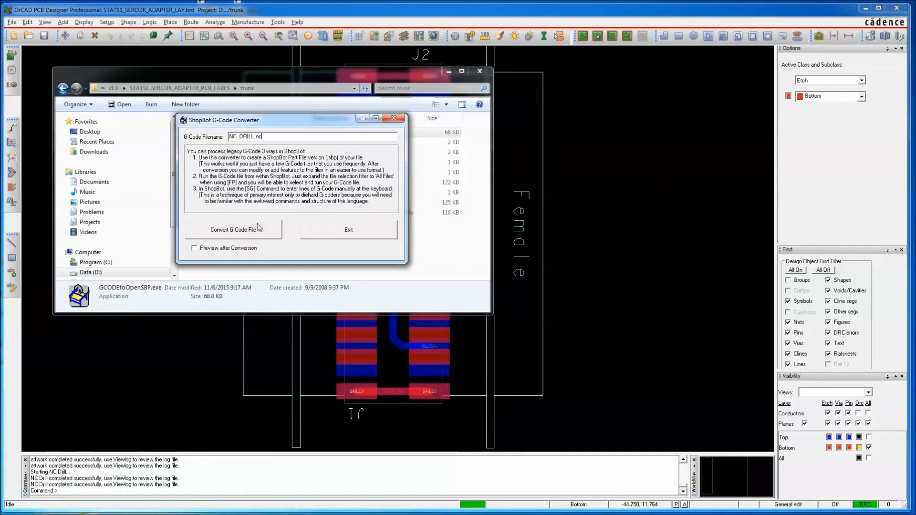
left_click(232, 229)
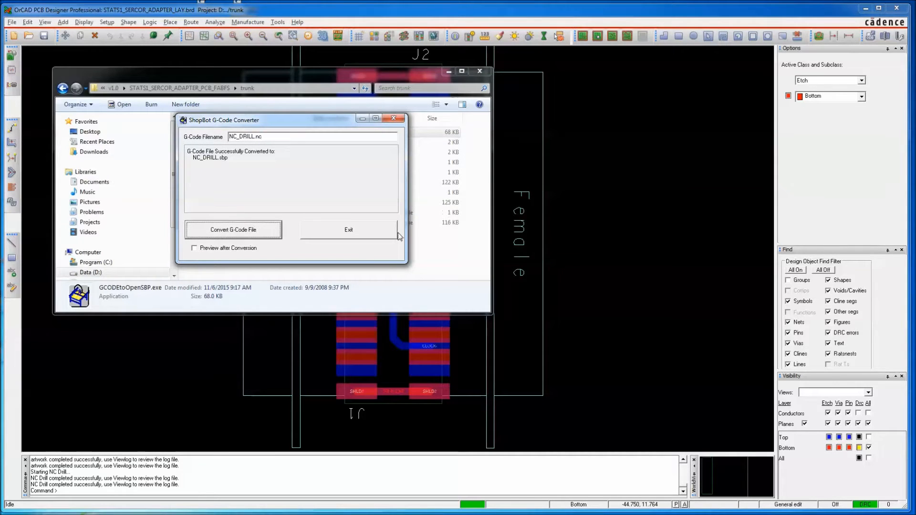
left_click(348, 229)
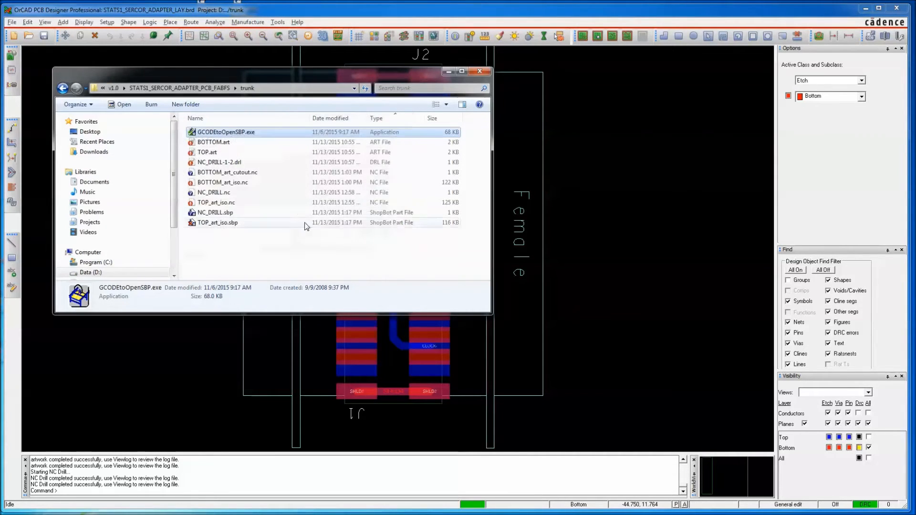
mouse_move(216, 202)
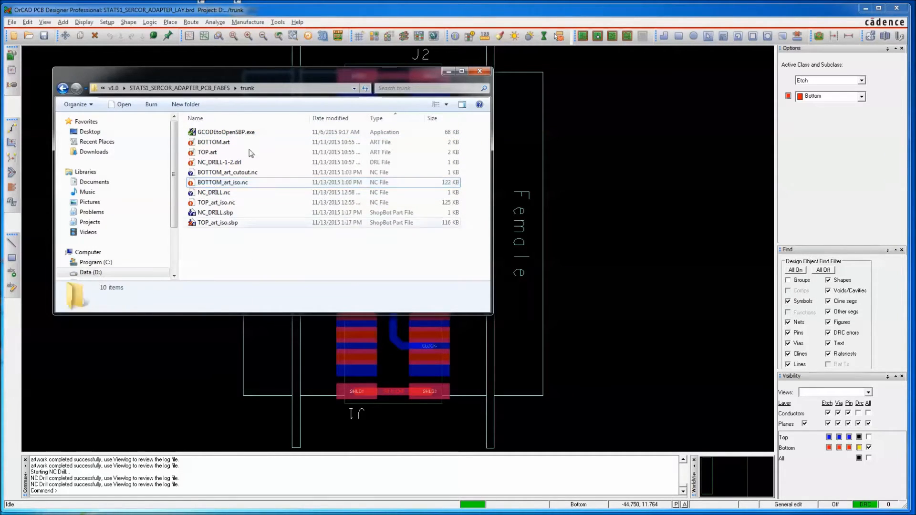
Step: Convert BOTTOM_art_iso.nc into BOTTOM_art_iso.sbp with the converter
double_click(226, 131)
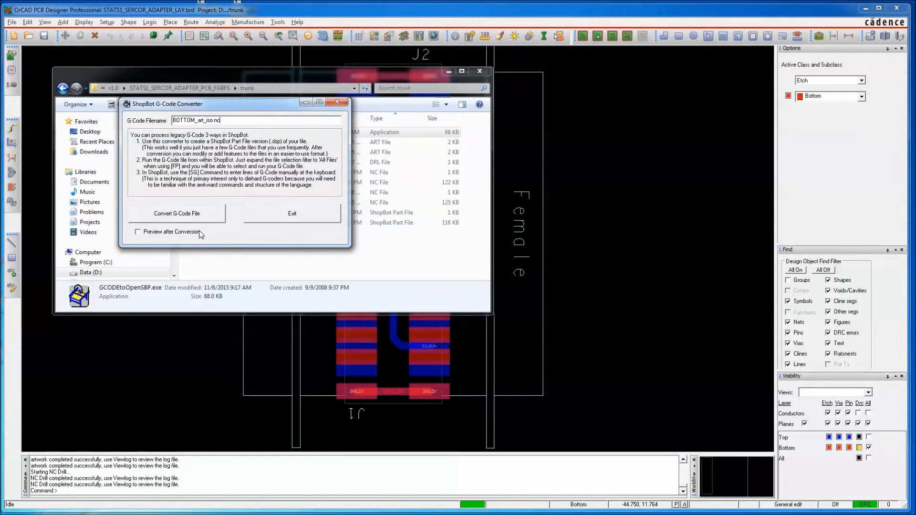
left_click(176, 213)
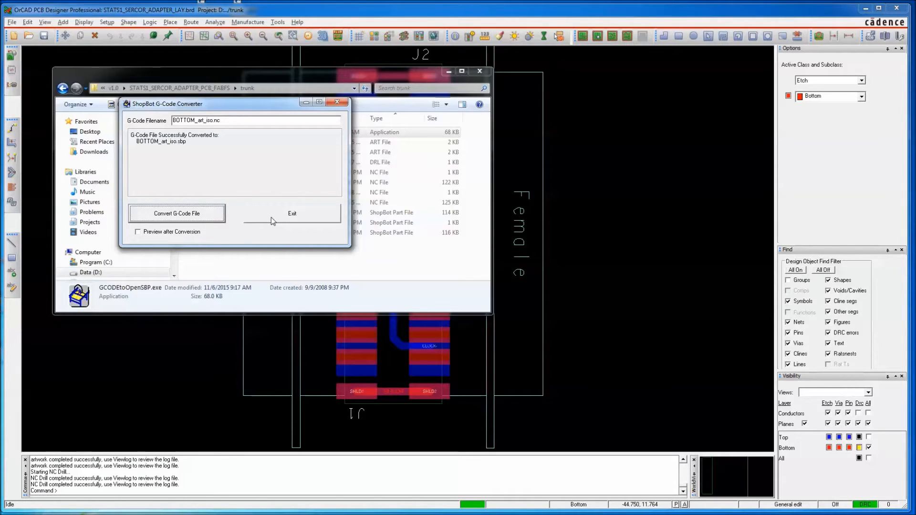
left_click(291, 213)
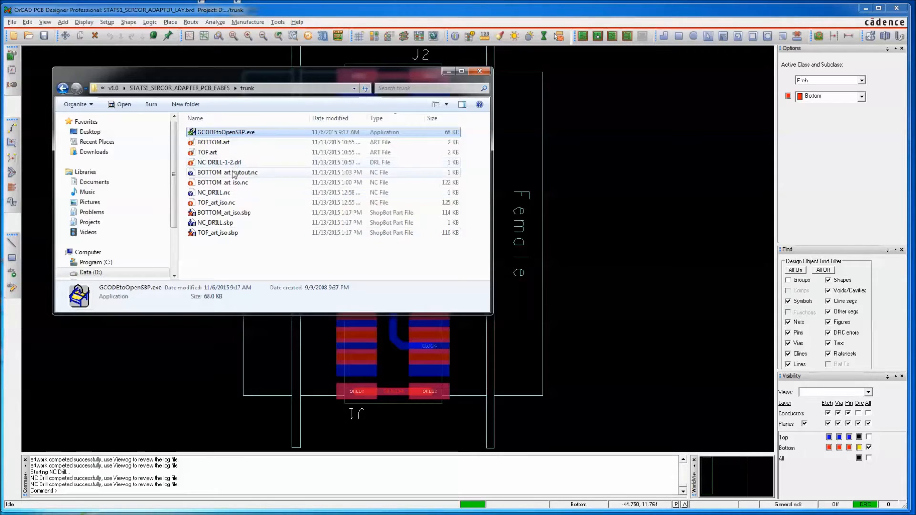
Step: Convert BOTTOM_art_cutout.nc into BOTTOM_art_cutout.sbp with GCODEtoOpenSBP.exe
left_click(227, 172)
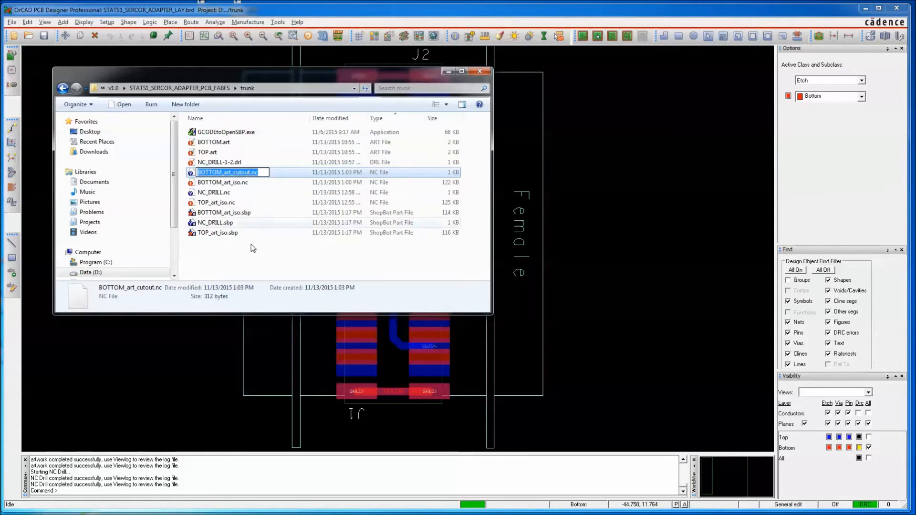
double_click(224, 132)
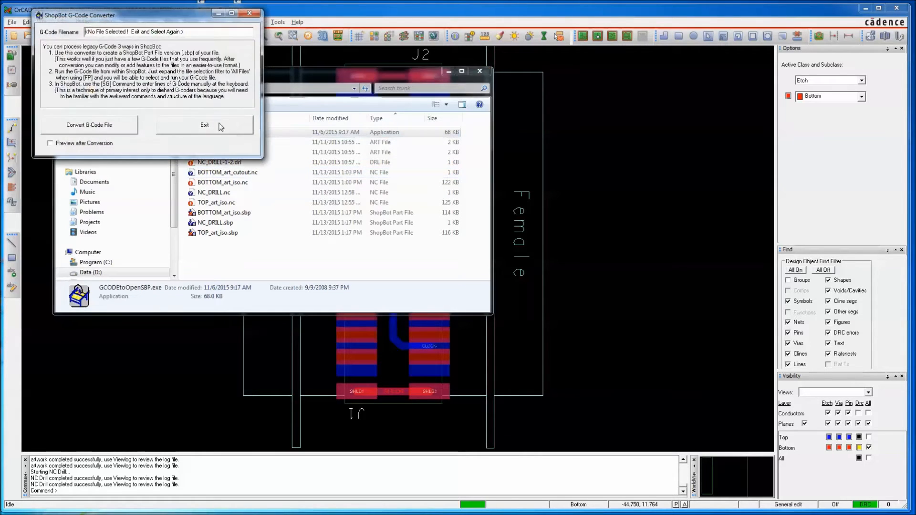
left_click(227, 172)
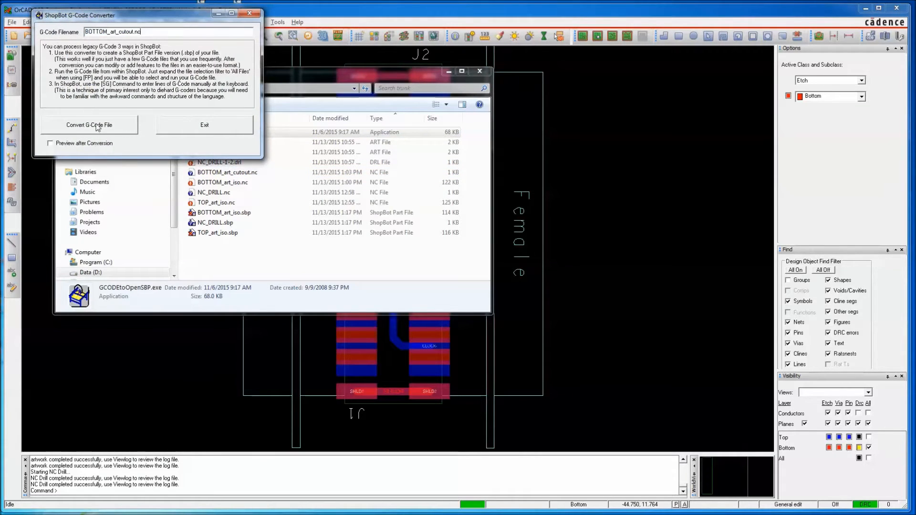
left_click(88, 125)
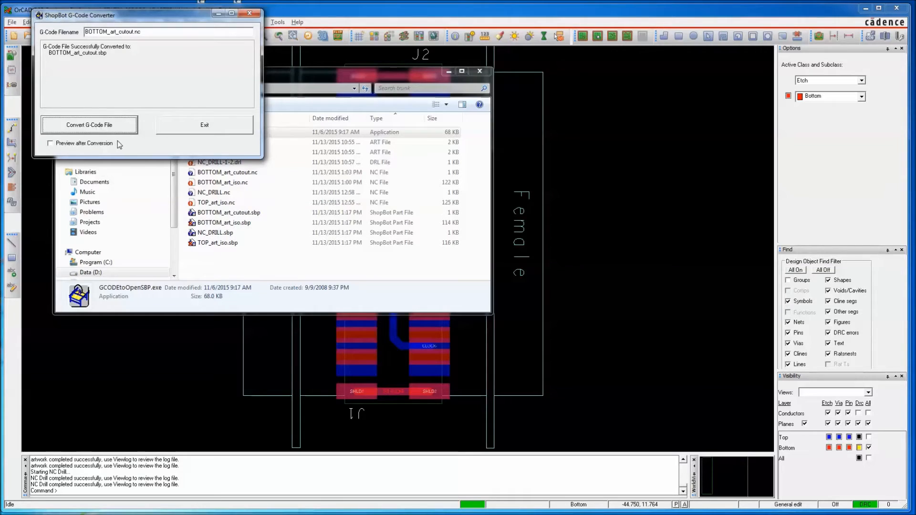
left_click(204, 125)
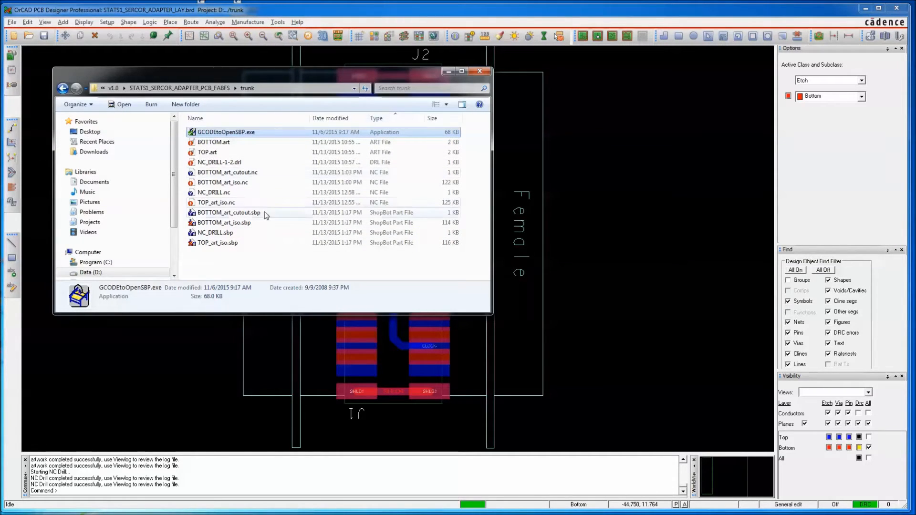
mouse_move(251, 222)
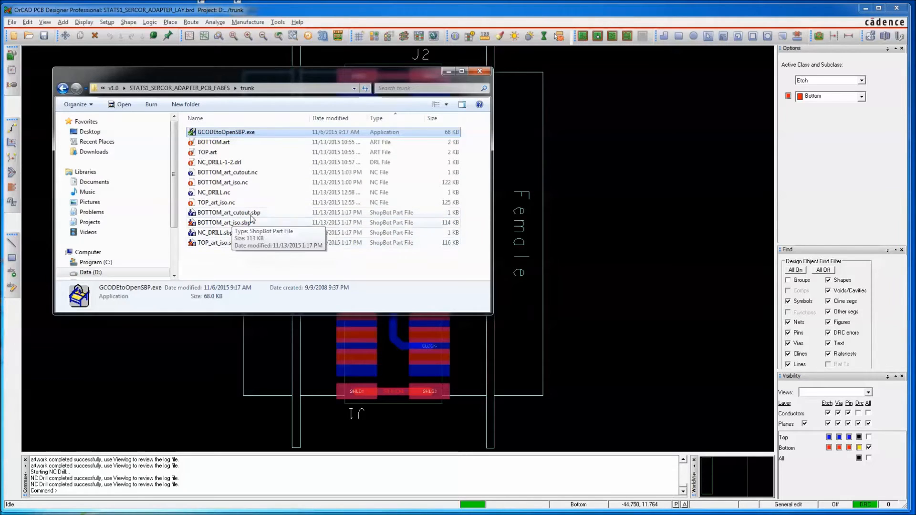
mouse_move(265, 218)
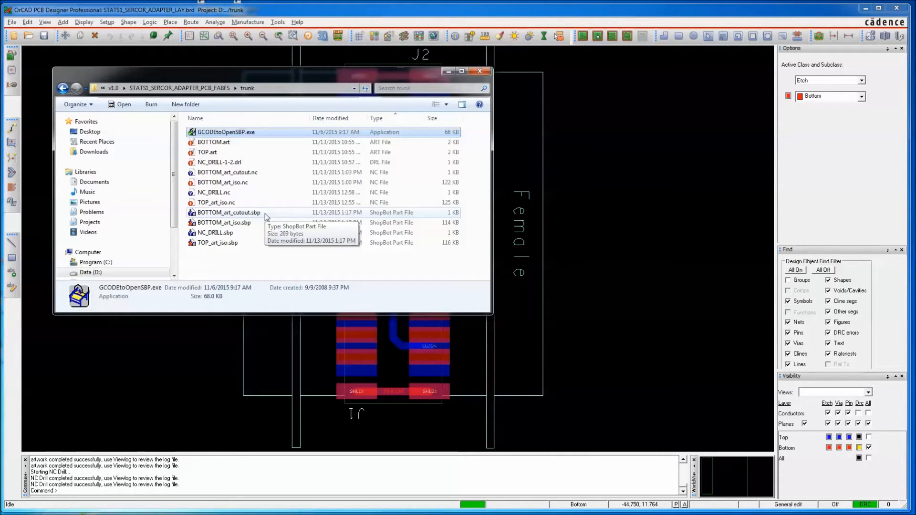
mouse_move(227, 139)
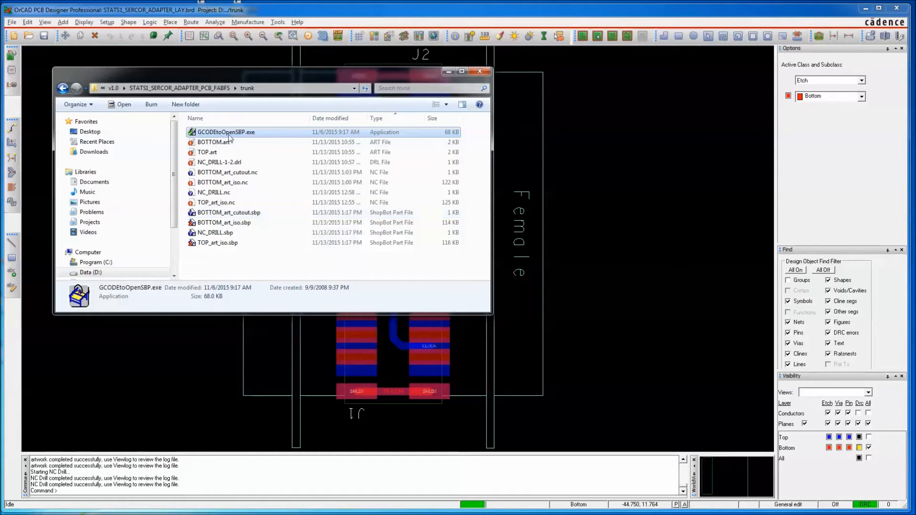
Step: Open all four .sbp files in Notepad++ and close the NC_DRILL.nc tab
left_click(228, 212)
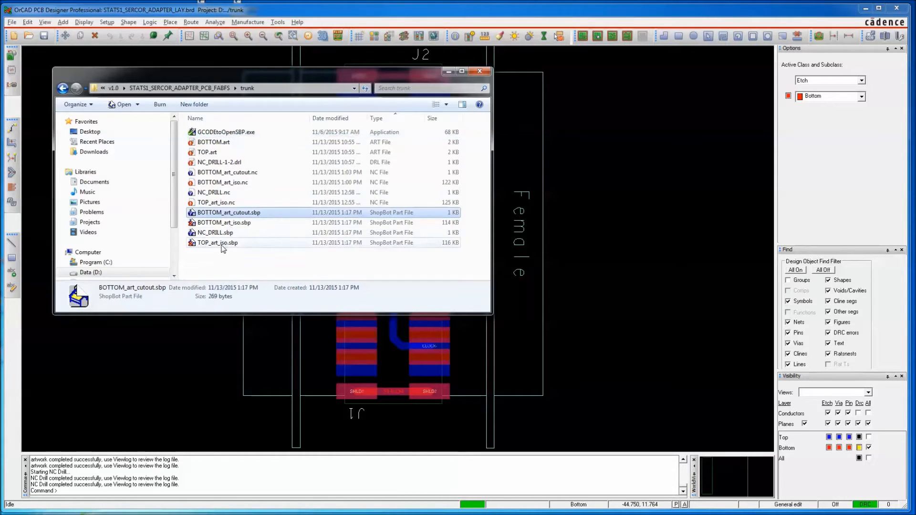
left_click(216, 243)
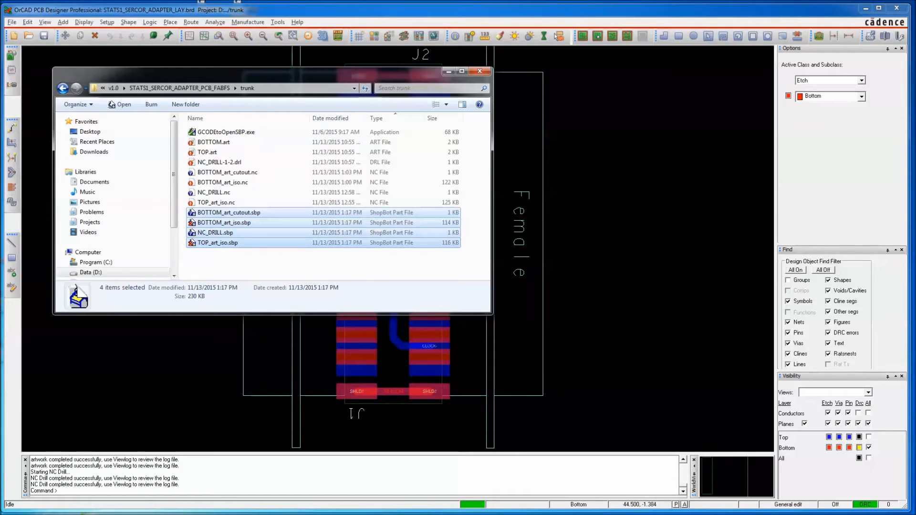
double_click(213, 192)
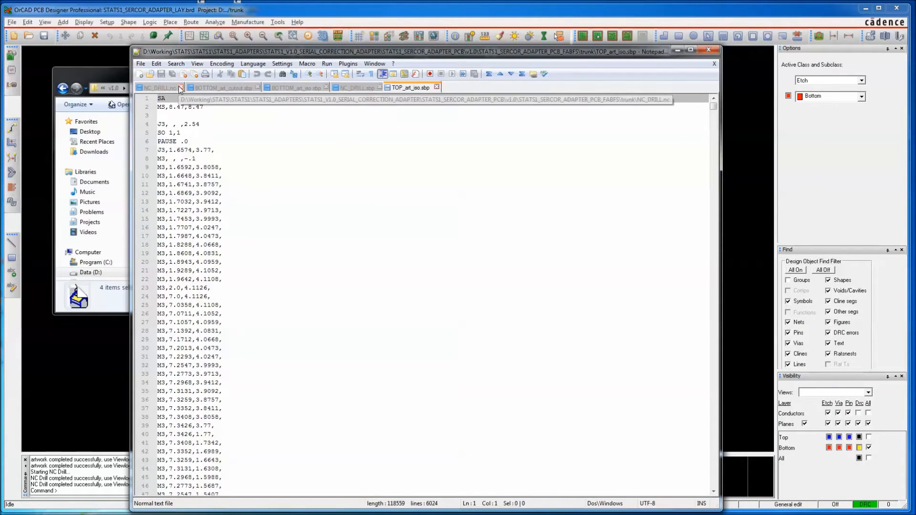
left_click(181, 88)
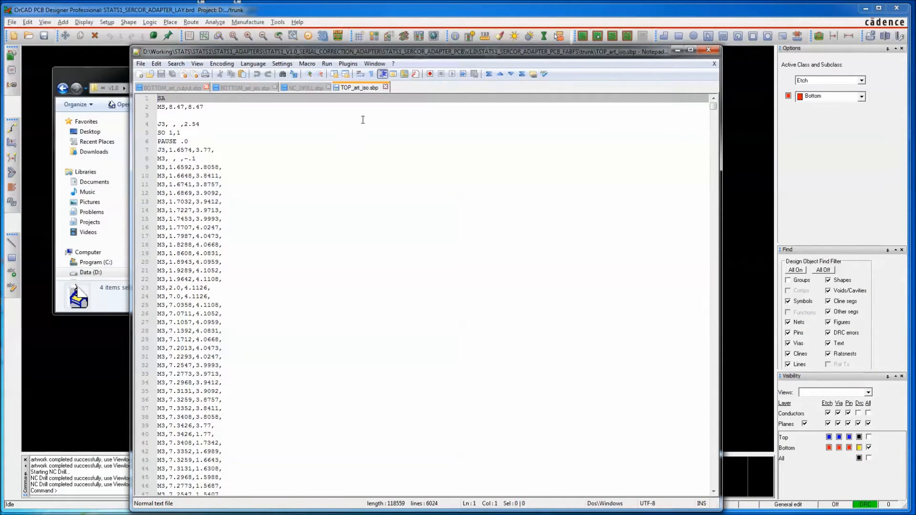
mouse_move(299, 149)
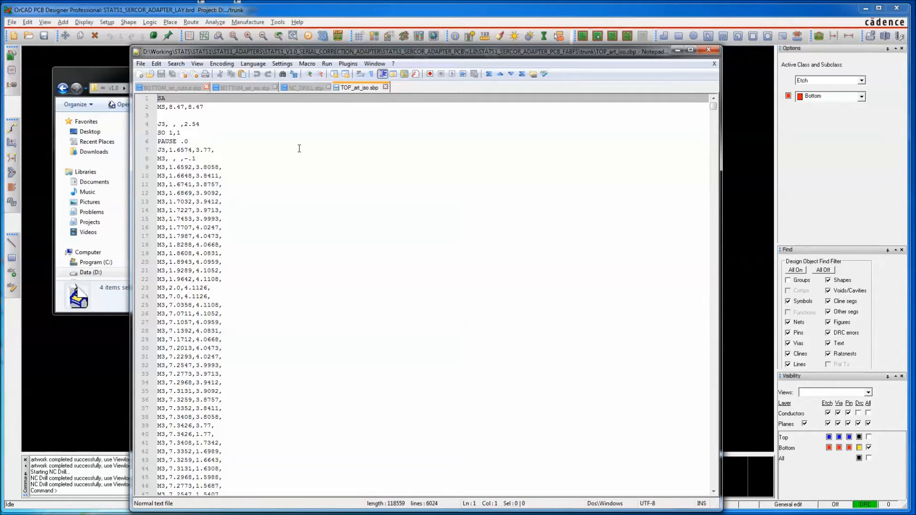
mouse_move(292, 96)
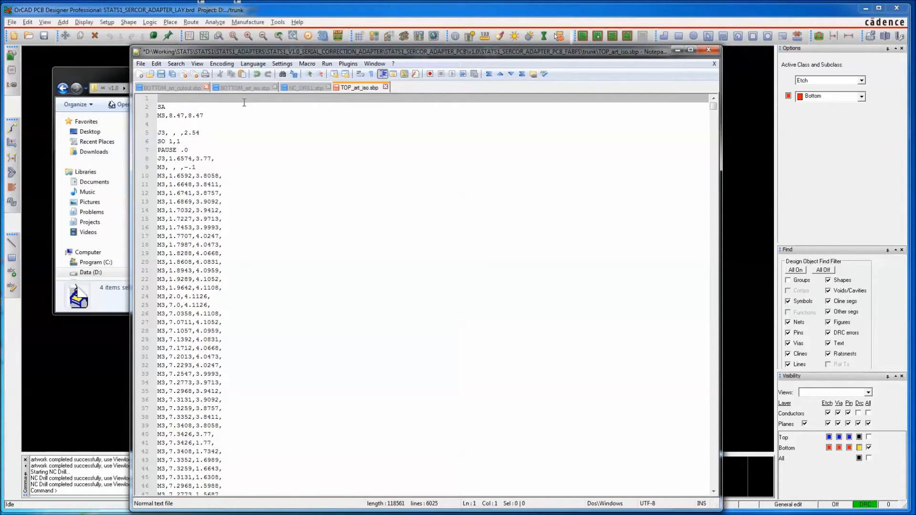
Step: Add "VD,,,1 'metric" as the first line of TOP_art_iso.sbp
type("VD")
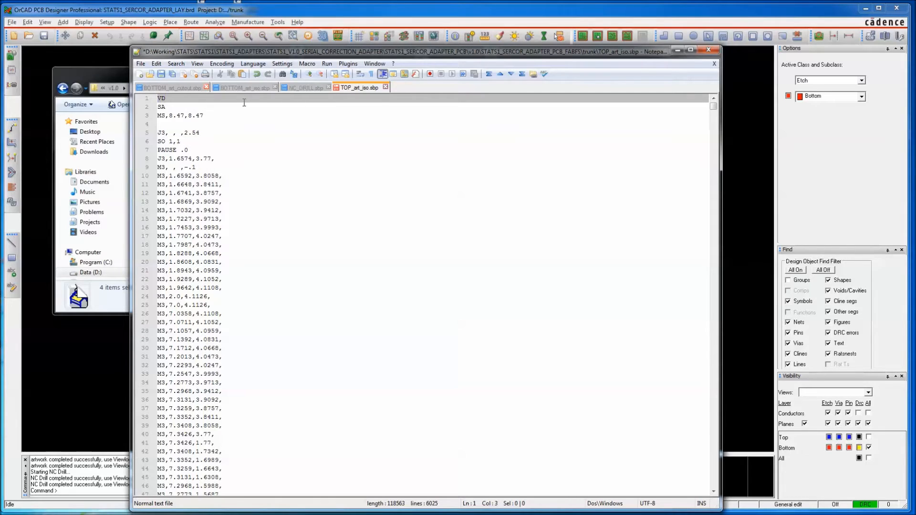
type(",,,")
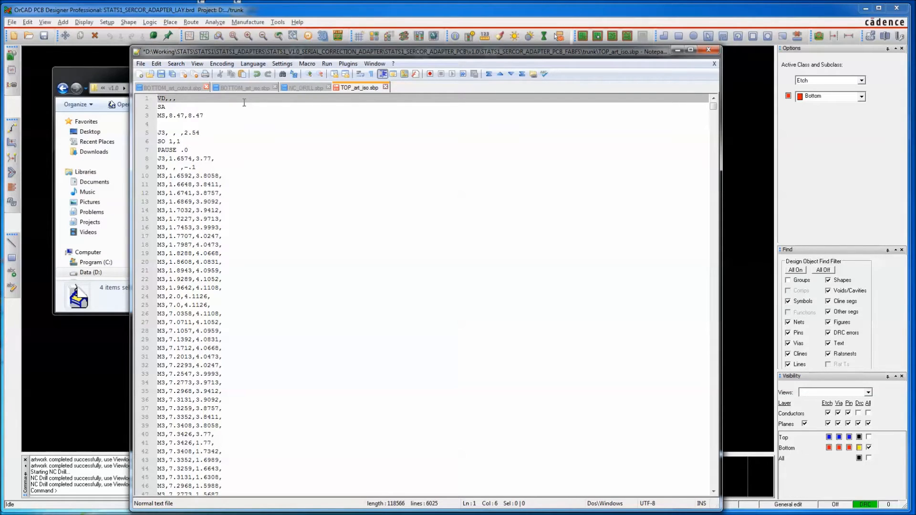
type("1")
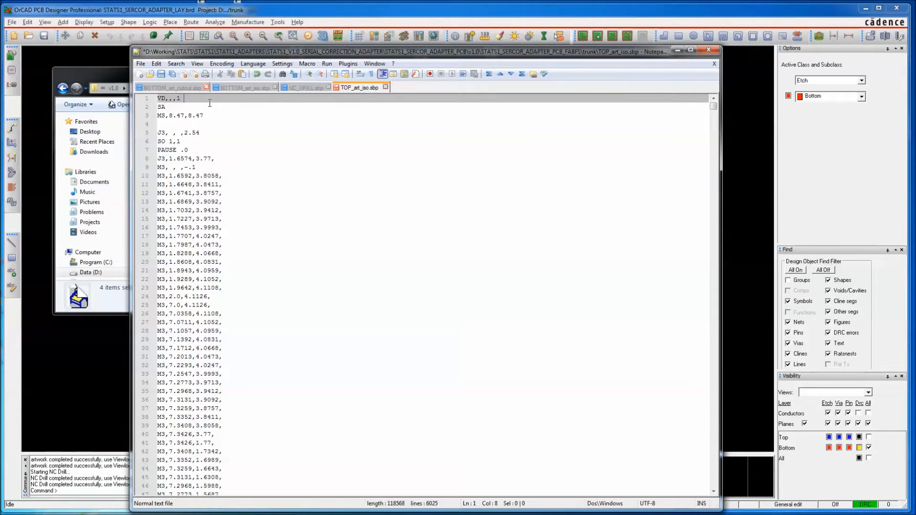
type("'metric")
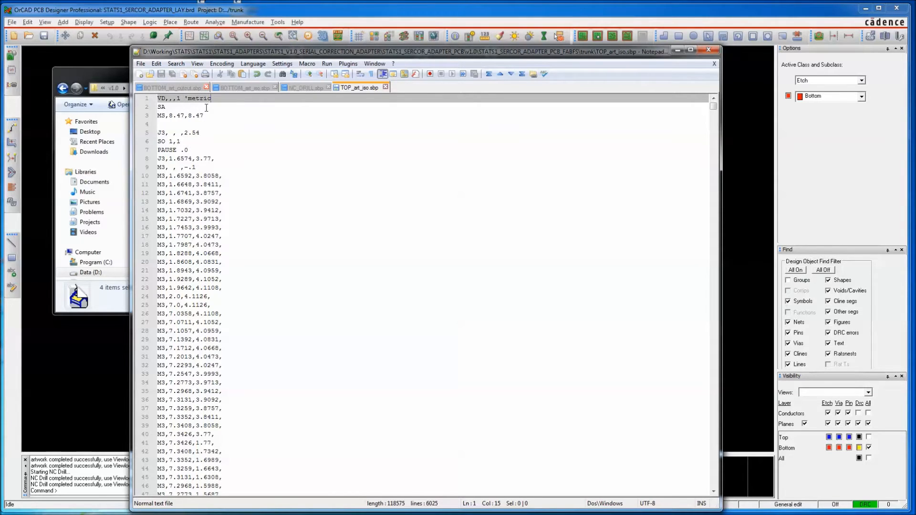
mouse_move(210, 127)
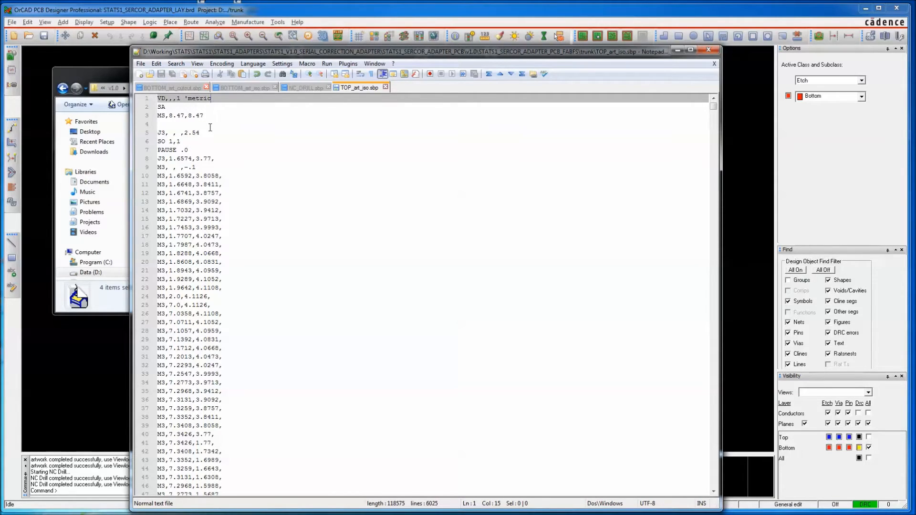
mouse_move(204, 132)
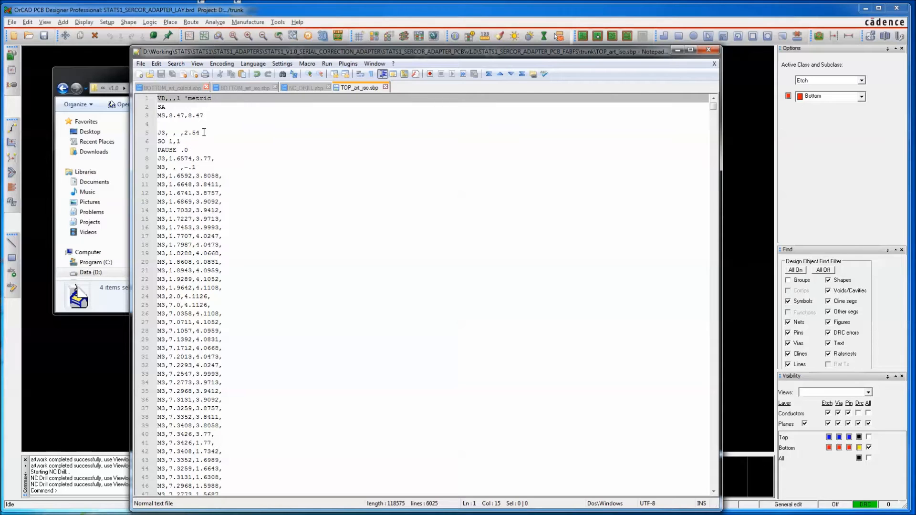
Step: Add "TR,18000 'spindle rpm" after the J3 jog line
left_click(202, 133)
type("'")
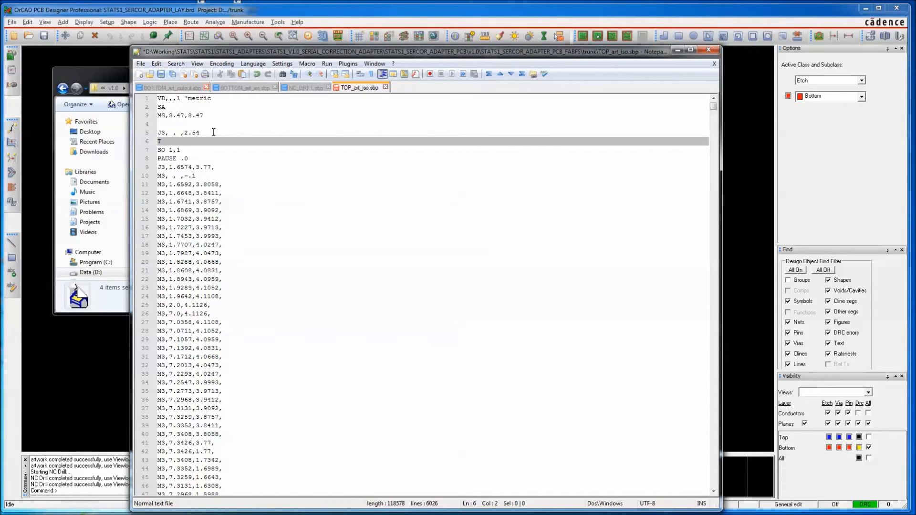
type("R,")
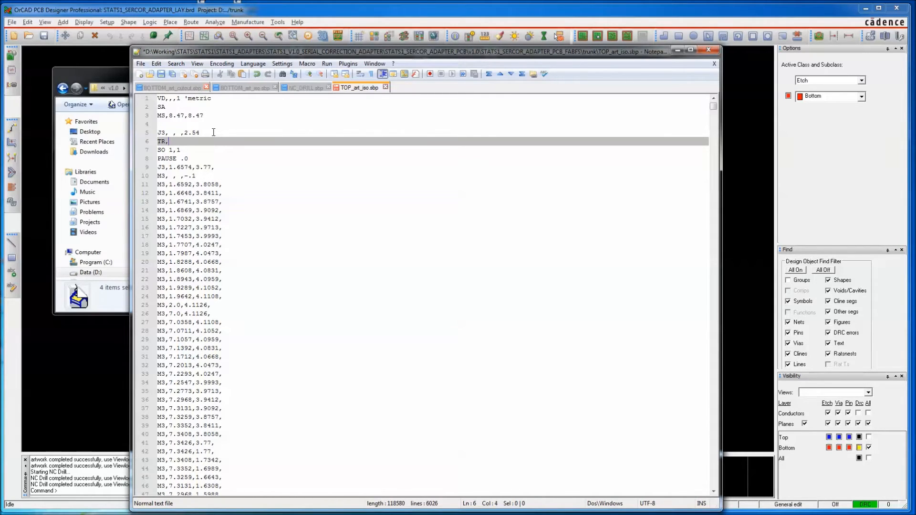
type("18000")
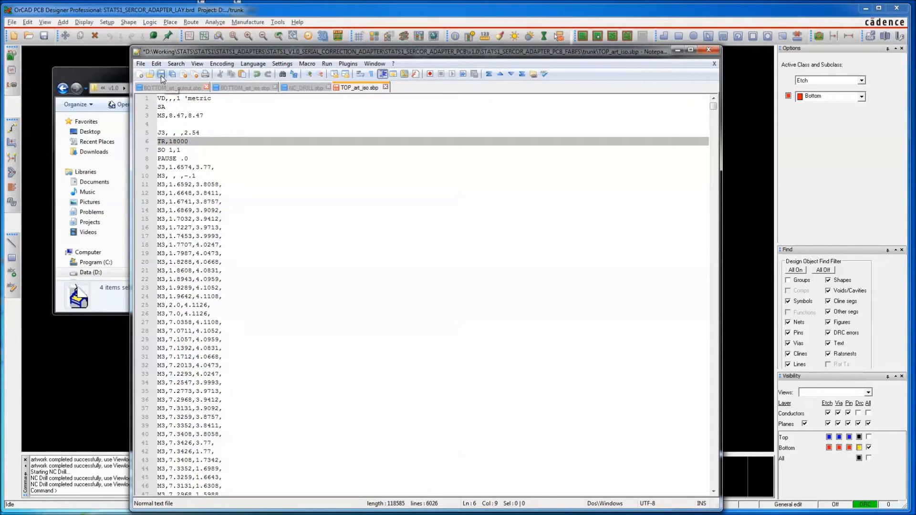
mouse_move(161, 73)
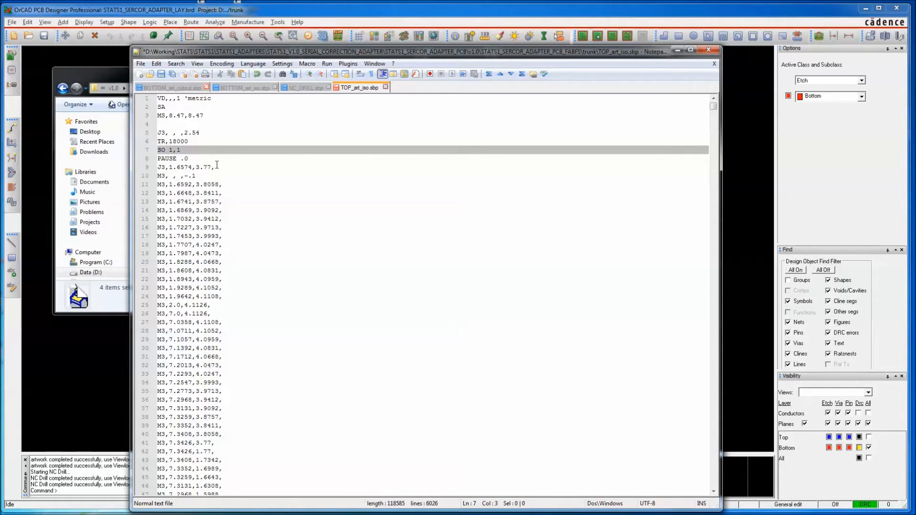
mouse_move(213, 167)
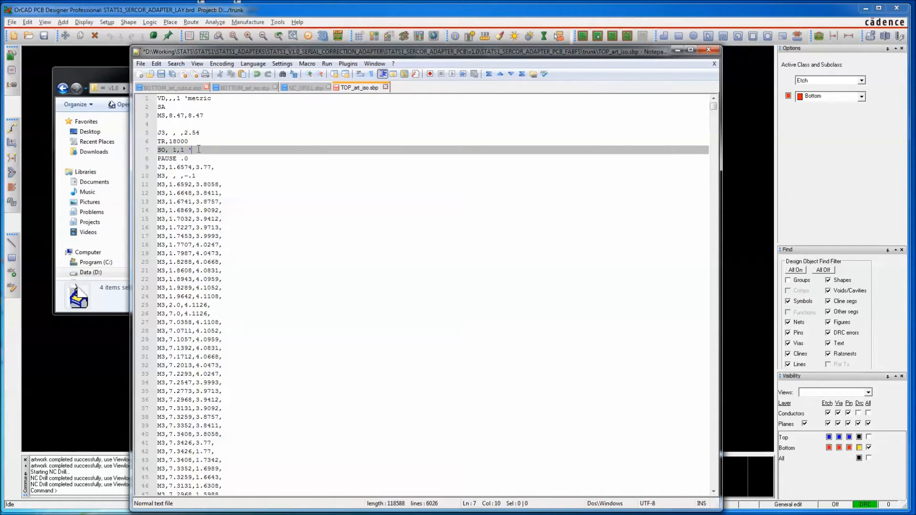
type("spindle o")
left_click(432, 140)
type(" 'sp")
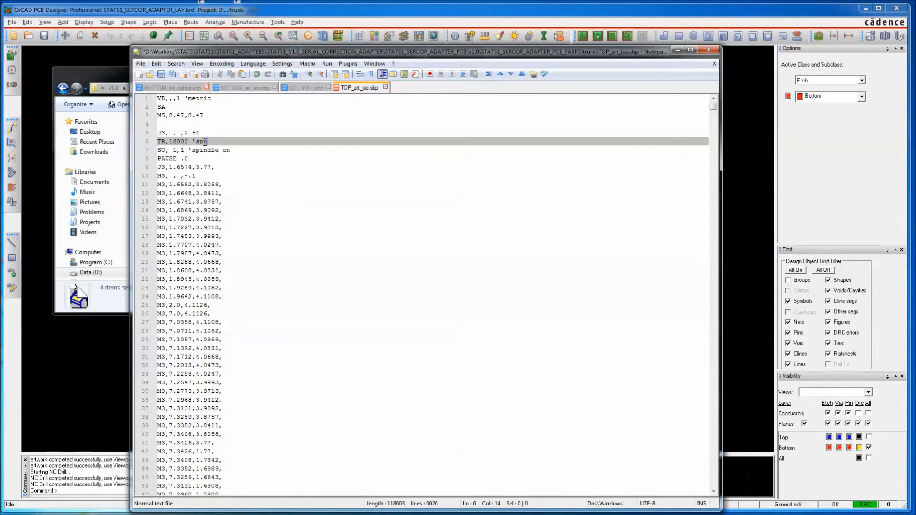
type("nd")
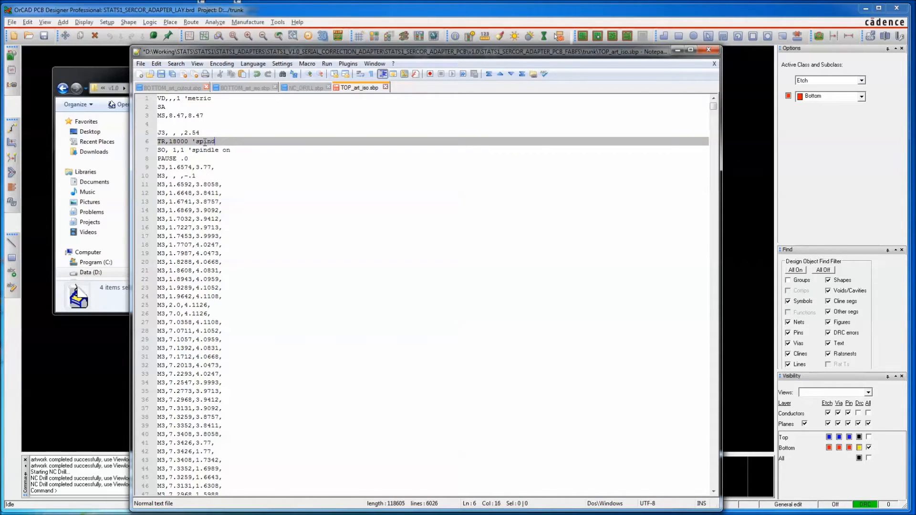
type("rpm")
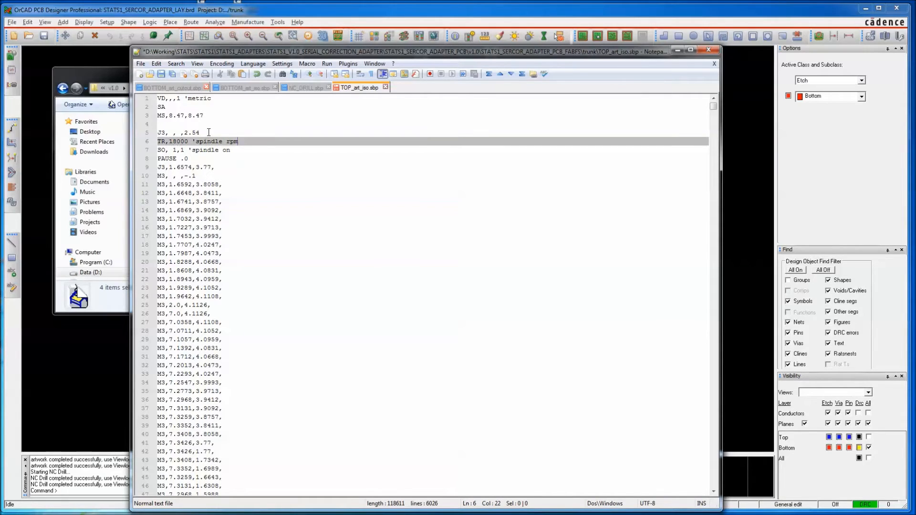
left_click(198, 132)
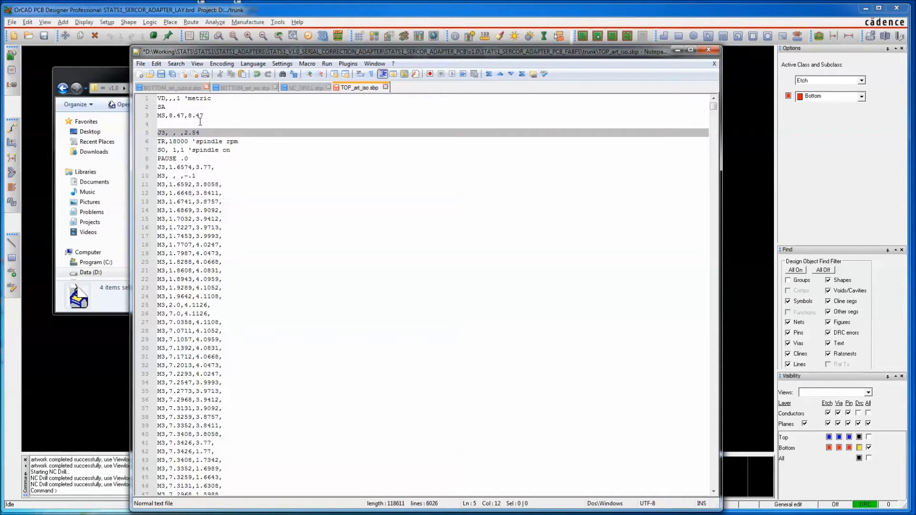
mouse_move(209, 128)
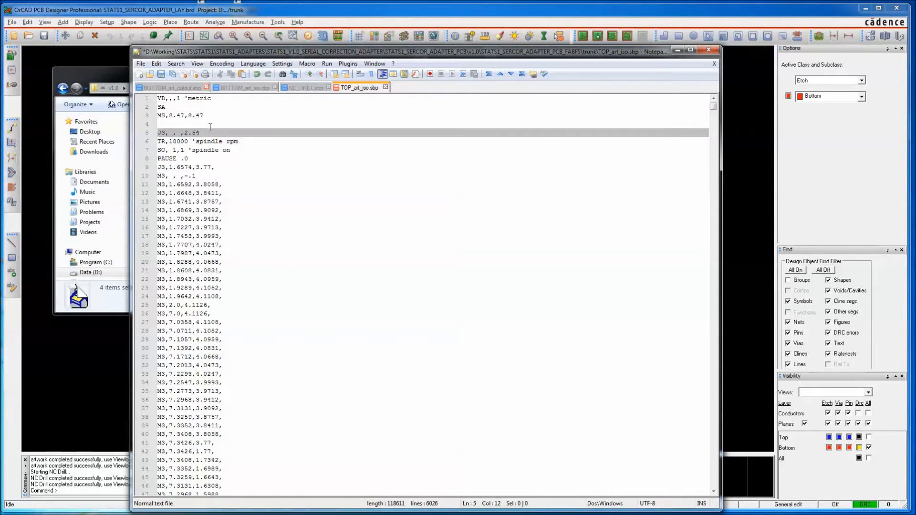
Step: Open the original TOP_art_iso.nc in Notepad++ from the trunk folder
left_click(234, 150)
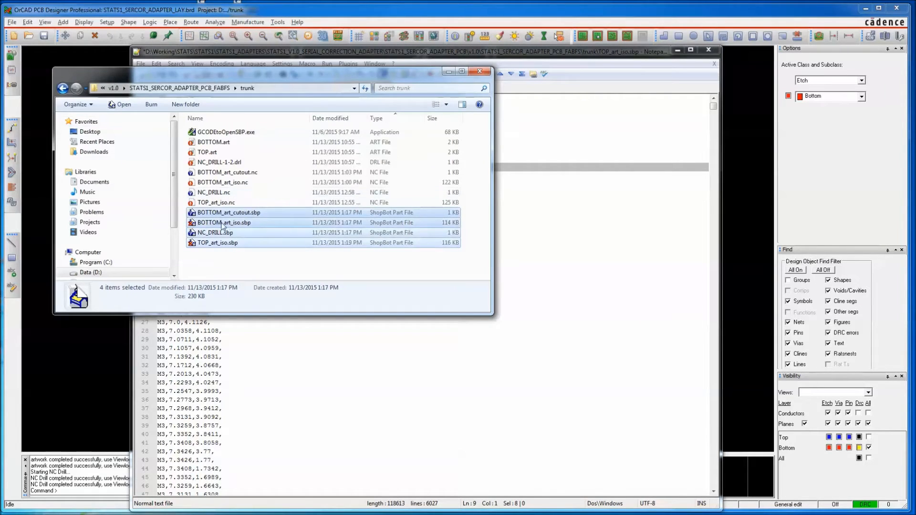
left_click(214, 192)
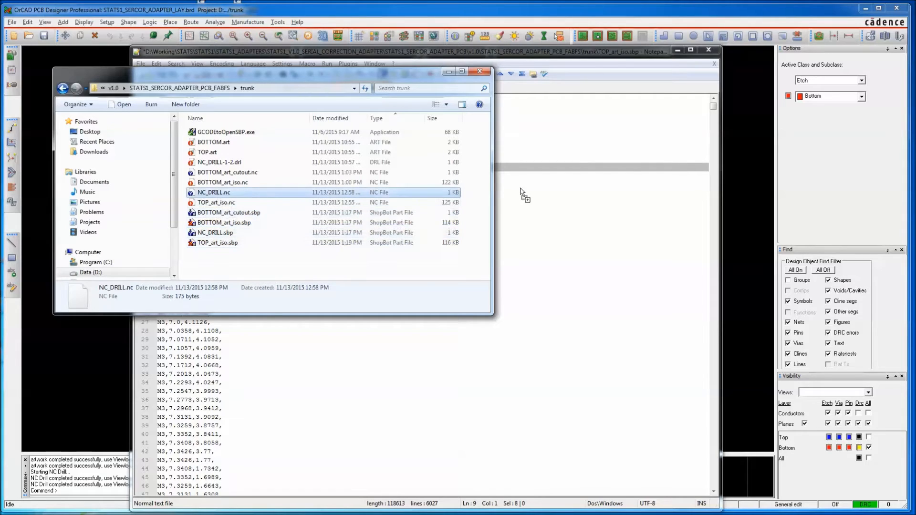
mouse_move(219, 162)
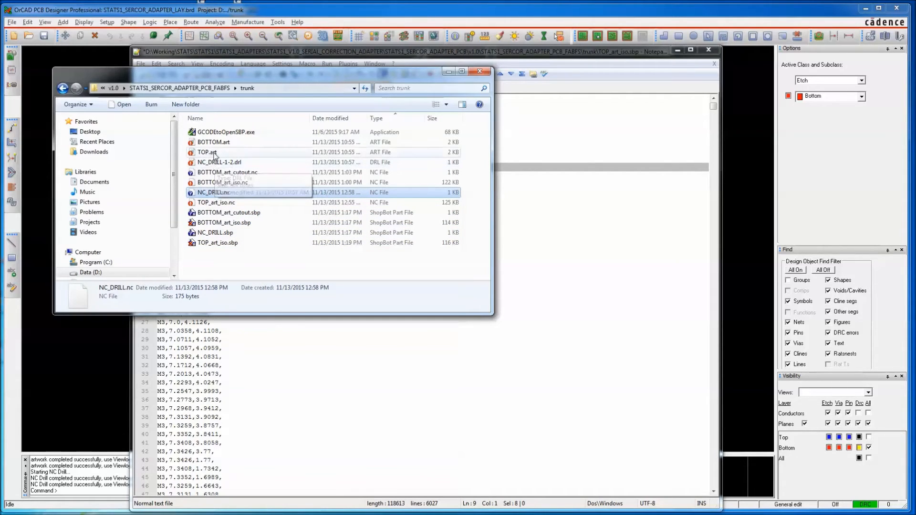
left_click(216, 202)
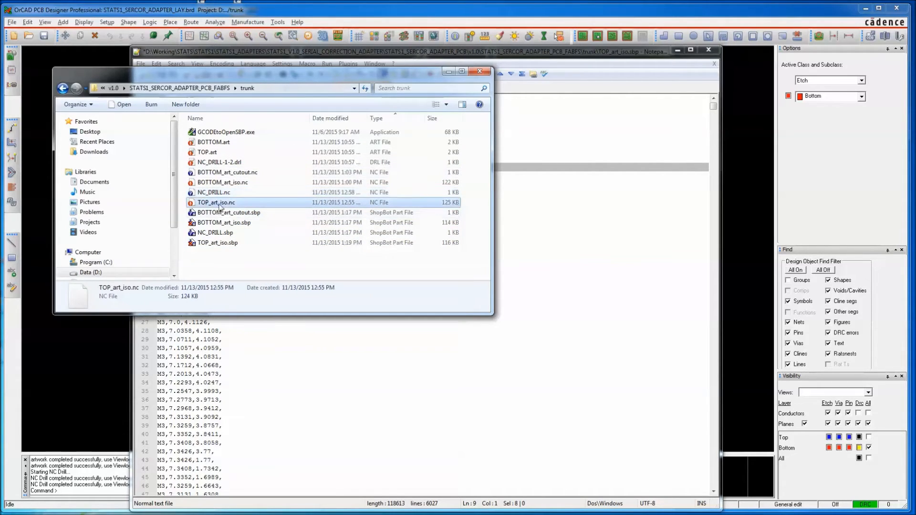
double_click(215, 202)
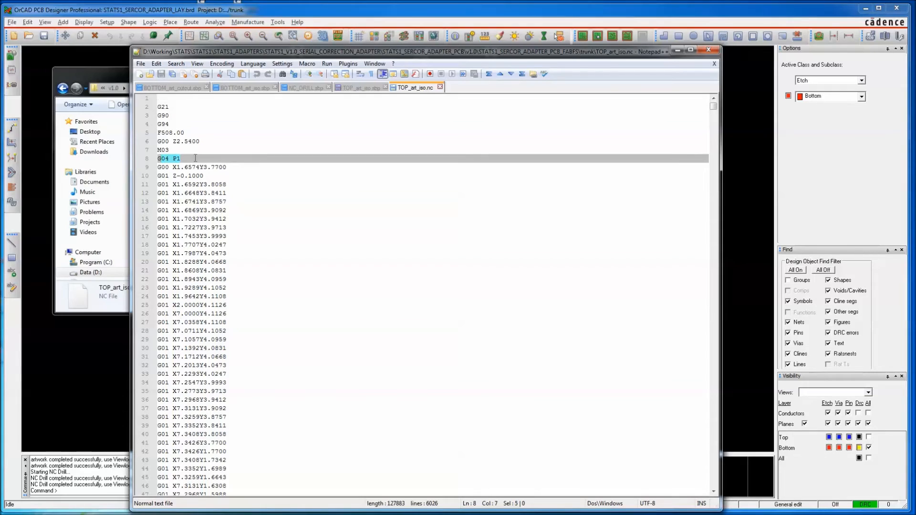
Step: Check the G04 P1 dwell line, then return to the TOP_art_iso.sbp tab
left_click(189, 193)
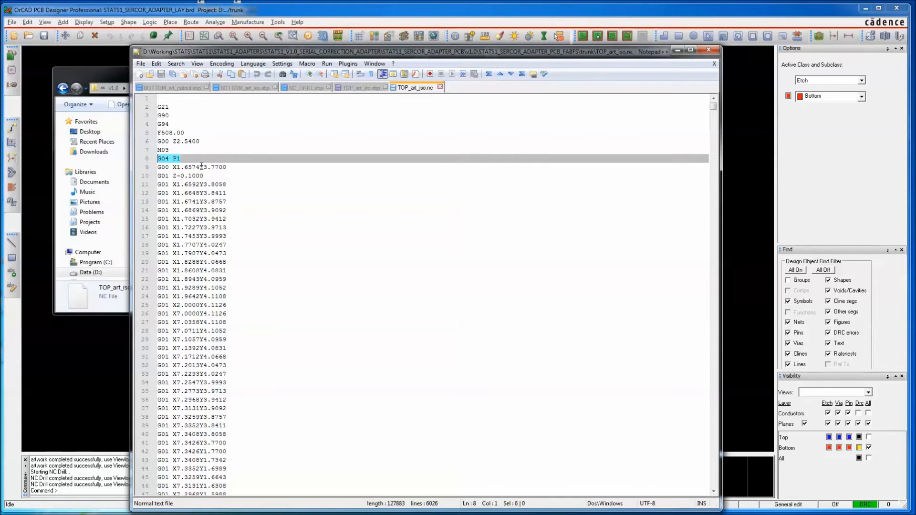
mouse_move(203, 167)
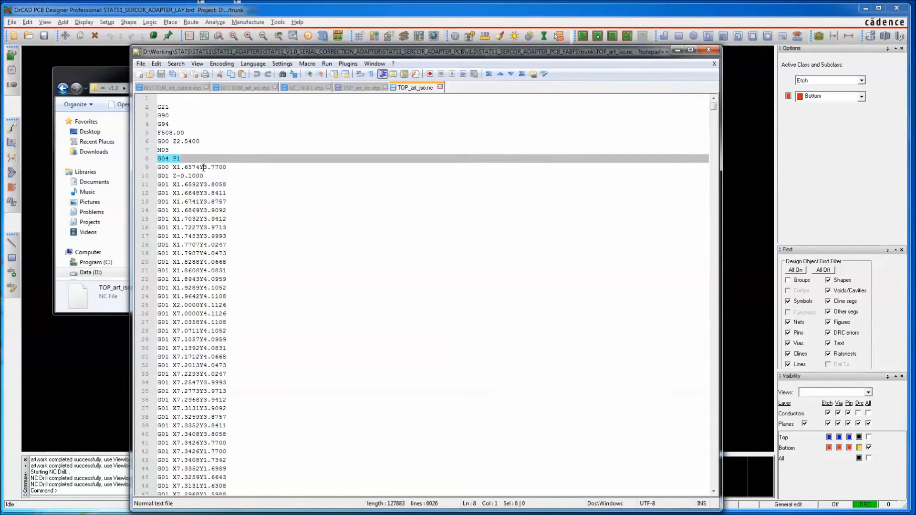
left_click(355, 87)
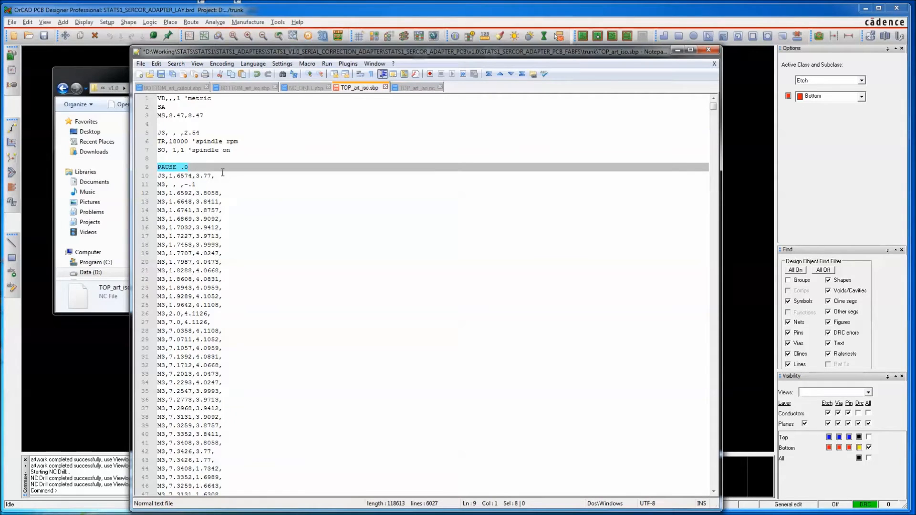
Step: Add a "'...Spindle Running?" comment above PAUSE and change PAUSE .0 to PAUSE
left_click(179, 167)
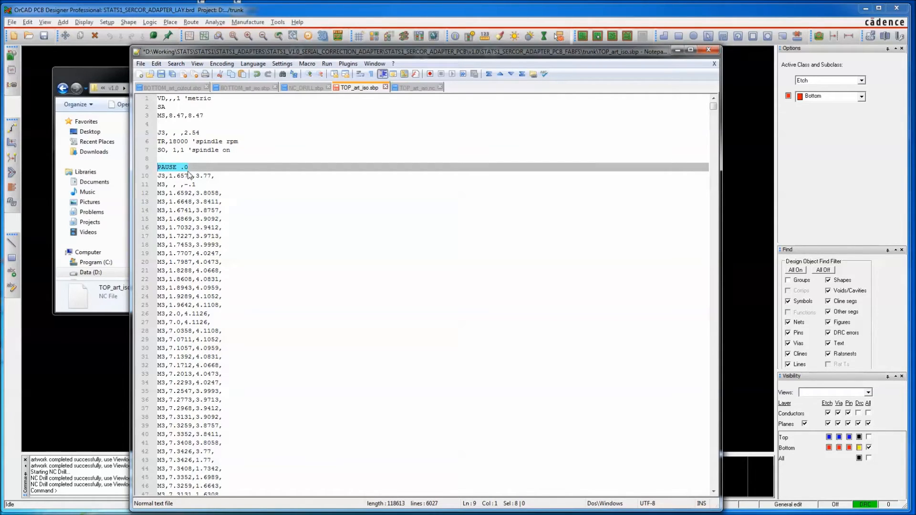
left_click(181, 168)
type("'   ...Spindle RU")
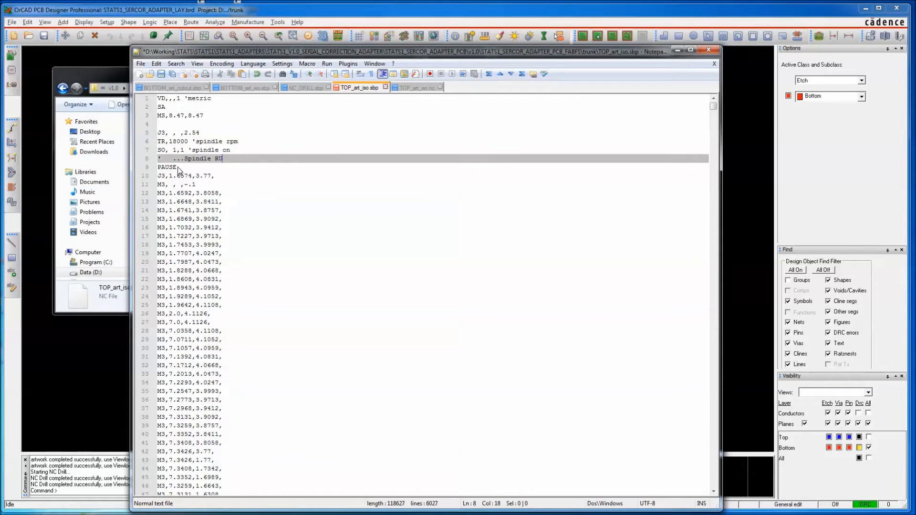
type("nning?")
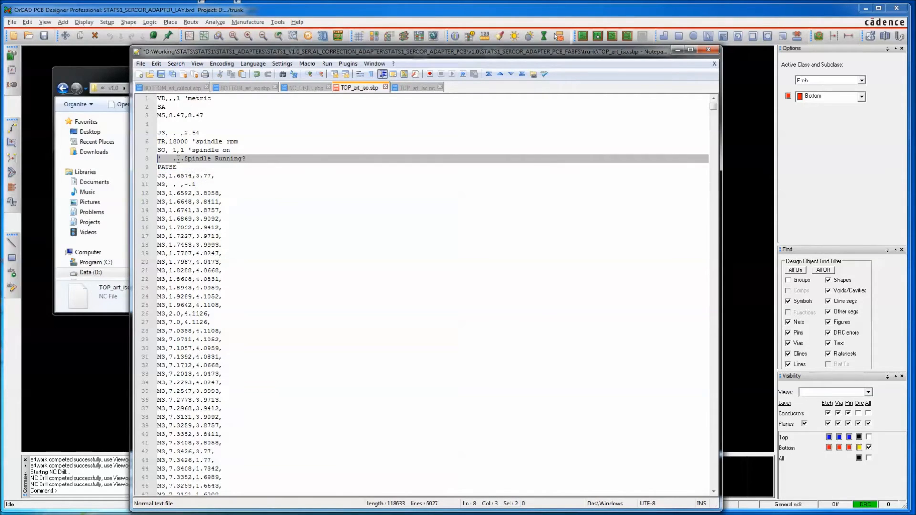
left_click(227, 167)
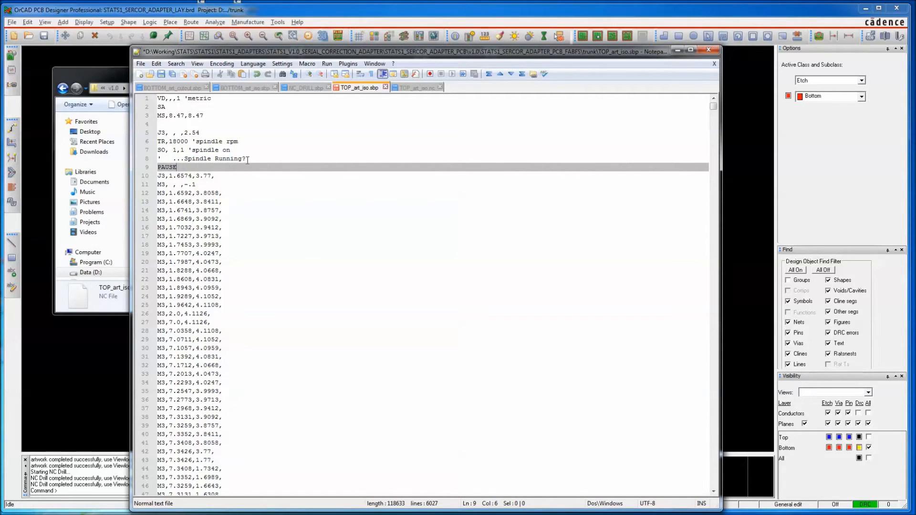
double_click(166, 168)
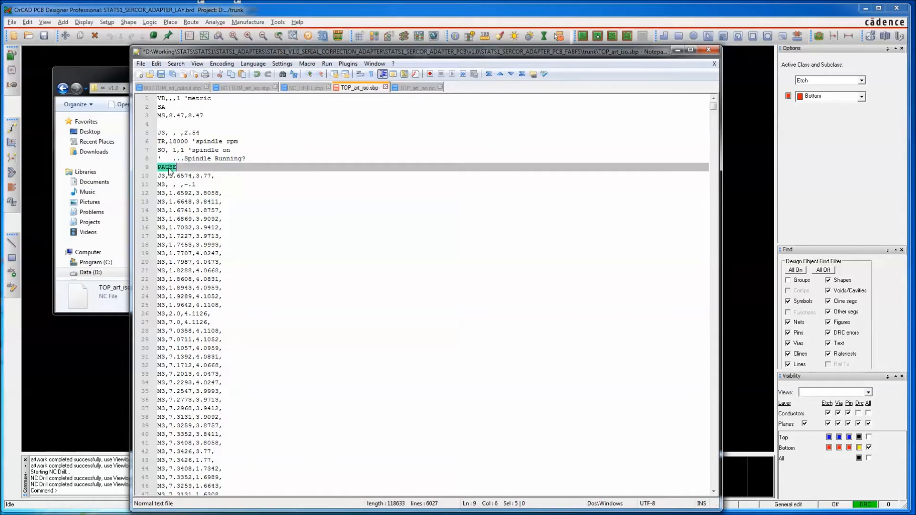
left_click(178, 158)
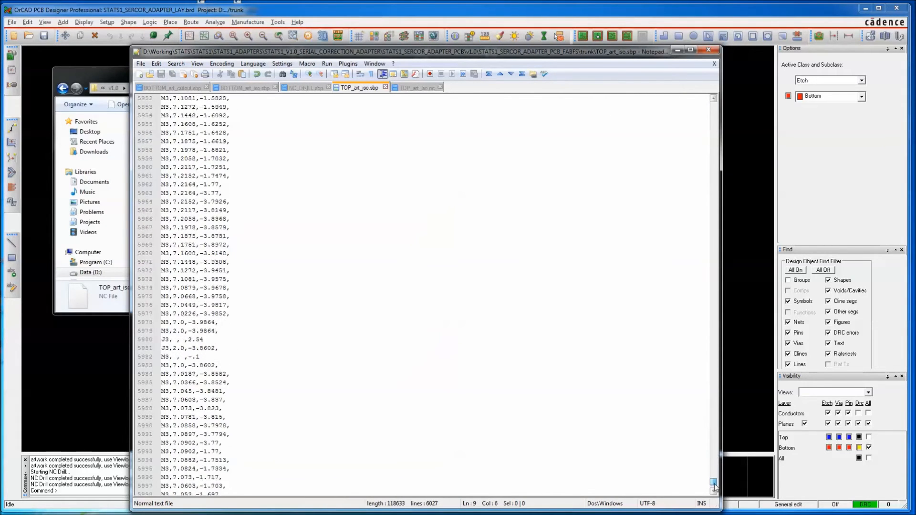
Step: Add the comment 'spindle off' to the final SO, 1,0 line of TOP_art_iso.sbp
scroll("down", 3)
type("SO, 1,0 's")
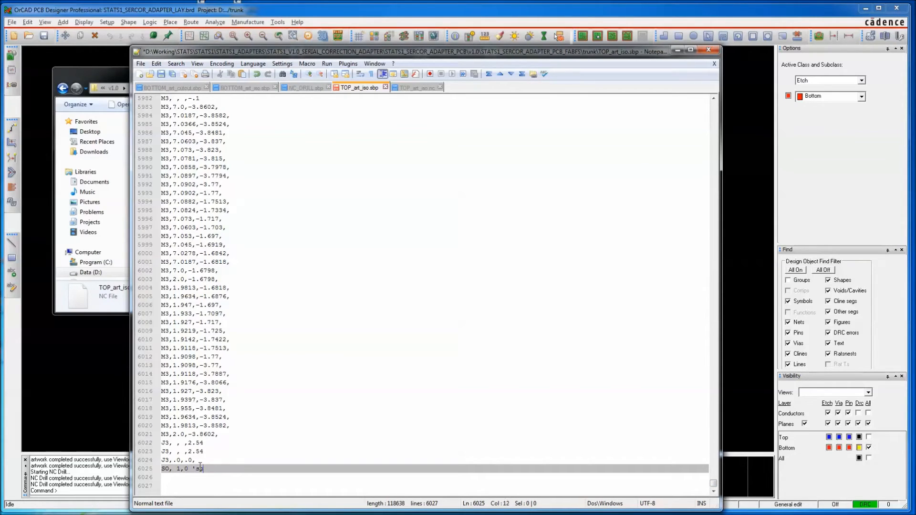
type("pindle off")
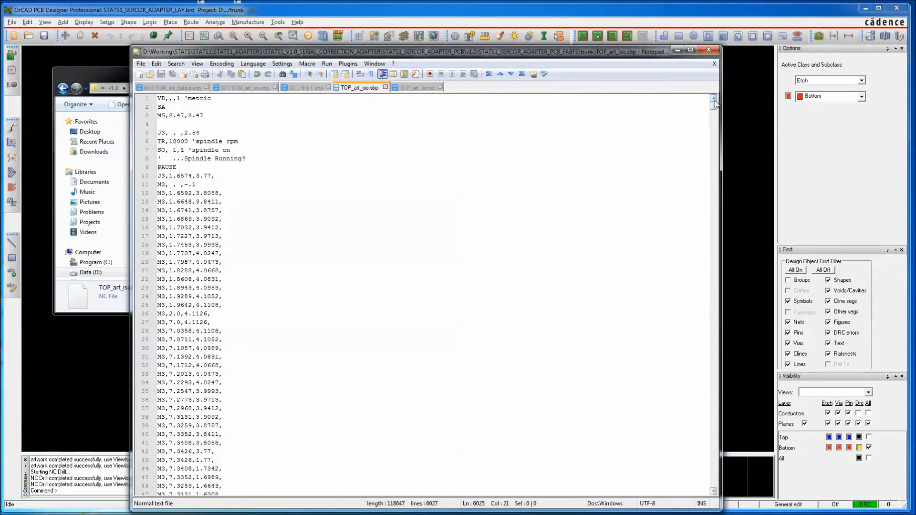
mouse_move(442, 117)
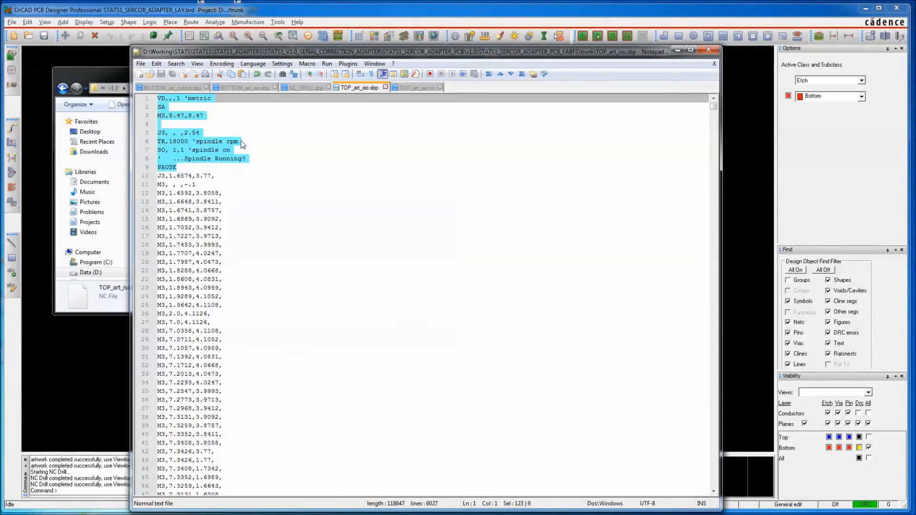
mouse_move(315, 139)
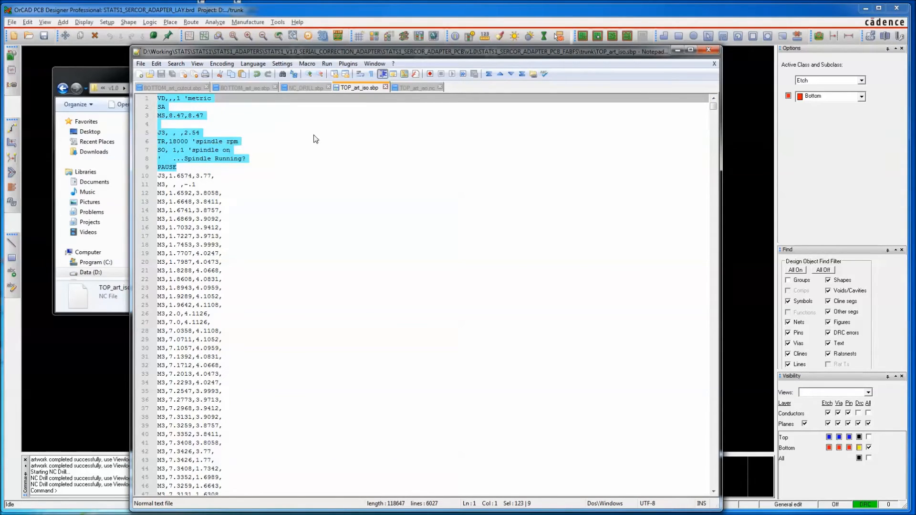
mouse_move(316, 89)
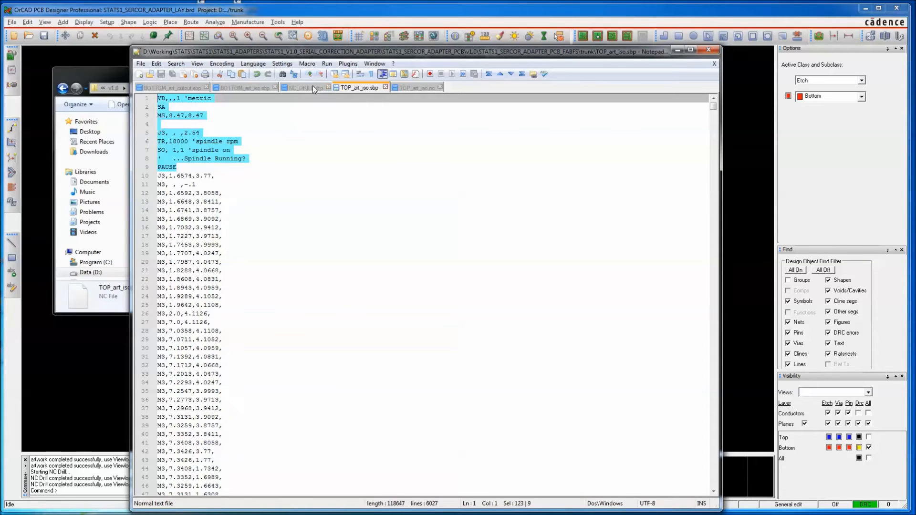
Step: Replace NC_DRILL.sbp's old header with the metric, spindle-rpm, spindle-on and PAUSE lines
left_click(302, 87)
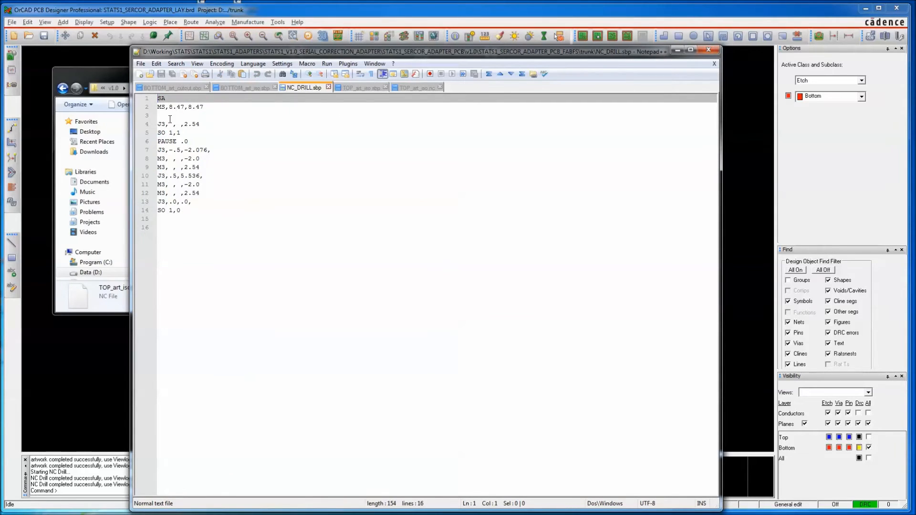
left_click(167, 107)
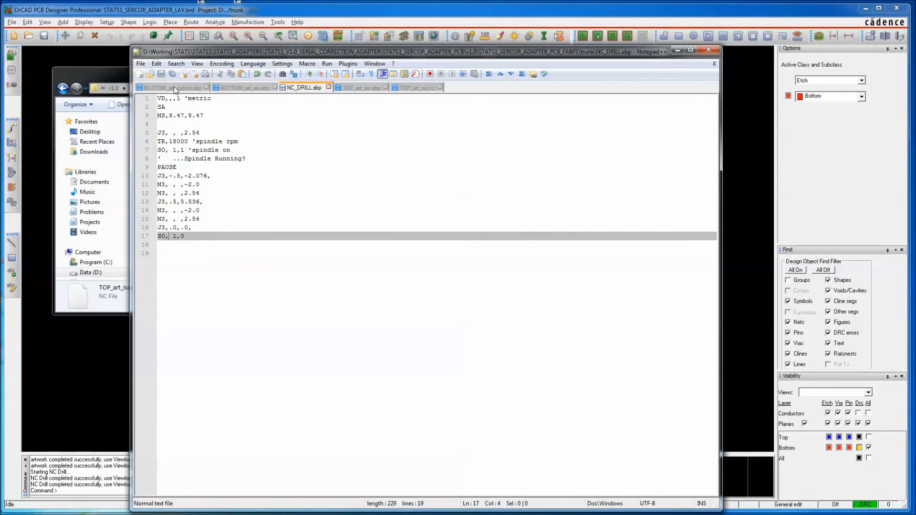
left_click(241, 87)
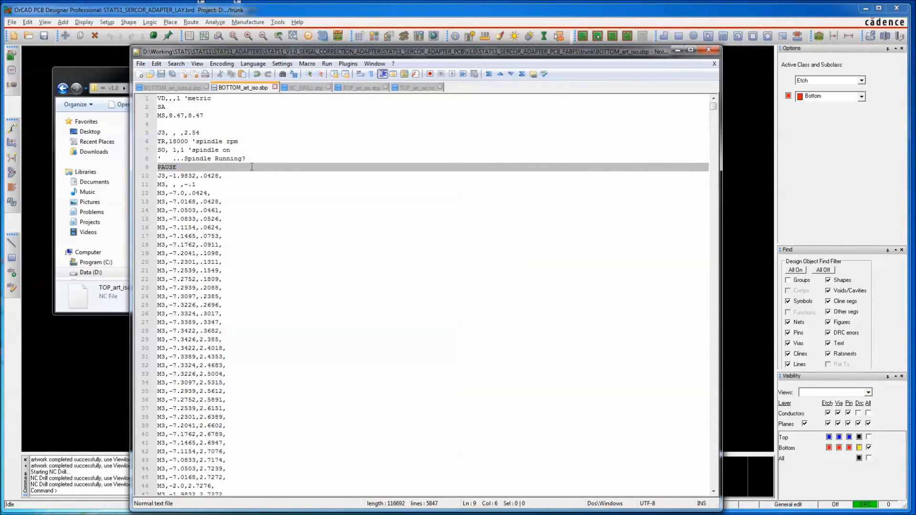
Step: Insert the comma so BOTTOM_art_iso.sbp's last command reads SO, 1,0
scroll("down", 3)
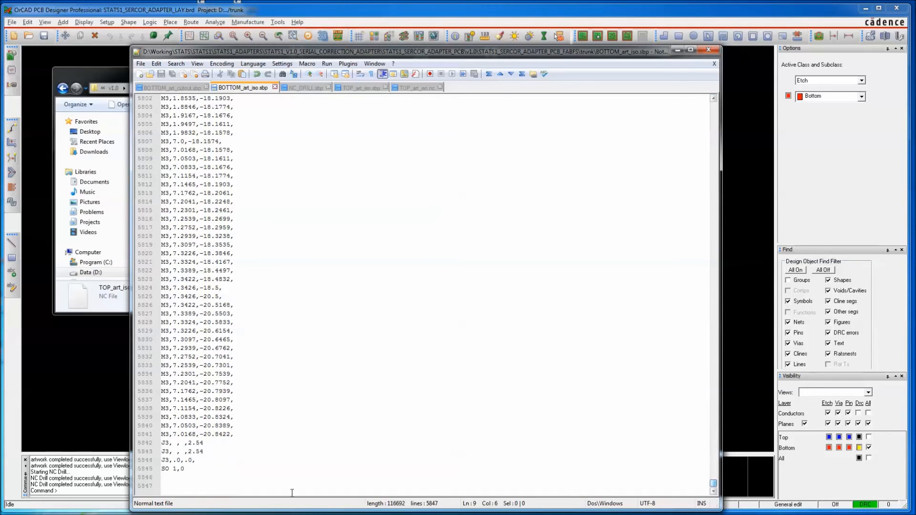
left_click(172, 468)
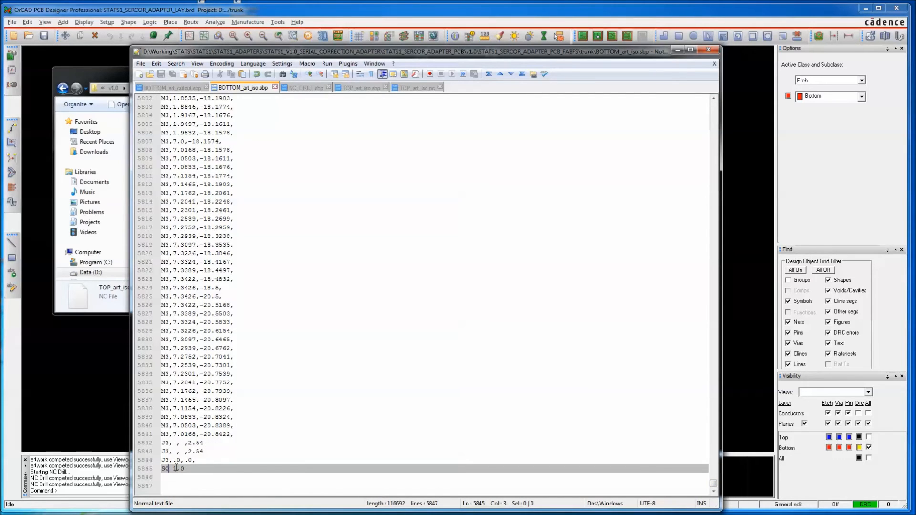
type(",")
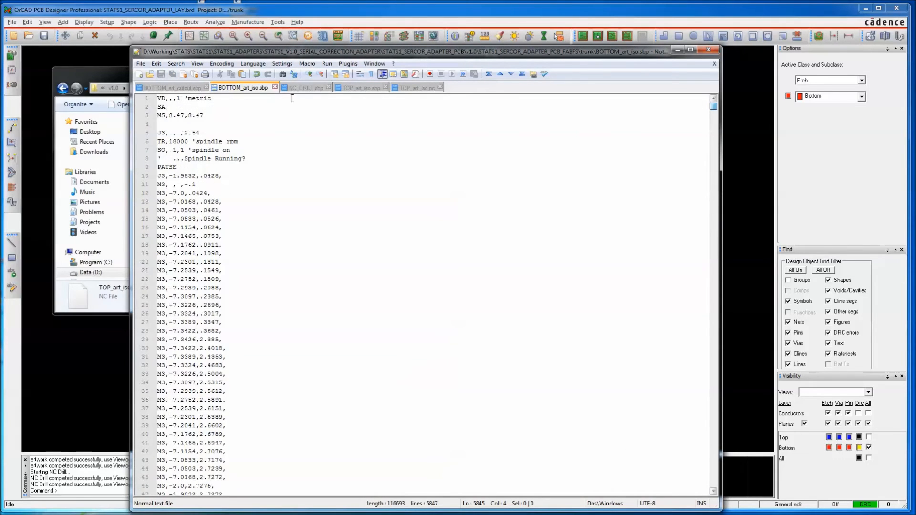
left_click(171, 87)
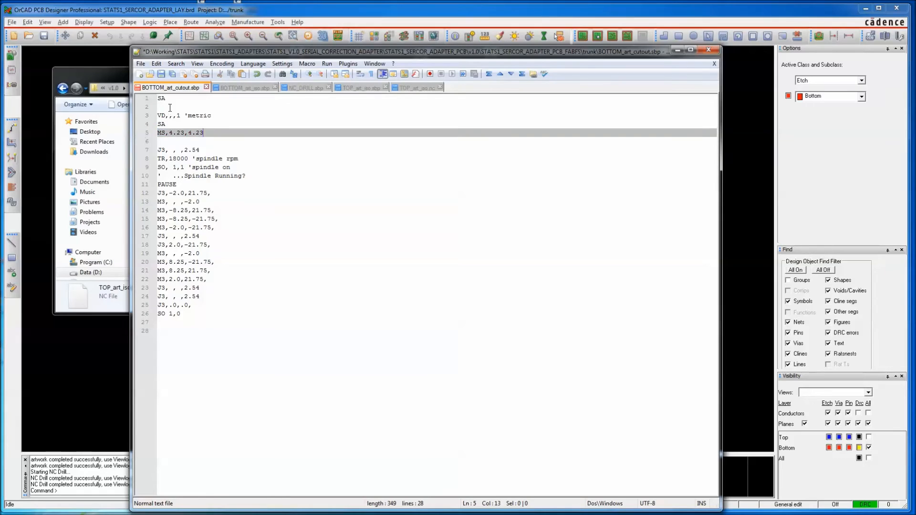
Step: Remove leftover lines above BOTTOM_art_cutout.sbp's new header, then close TOP_art_iso.nc
left_click(163, 107)
type(",")
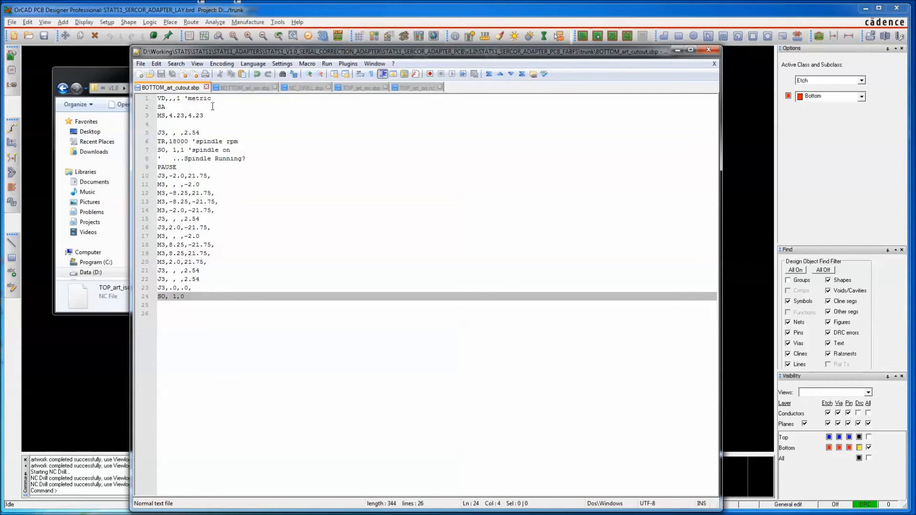
left_click(415, 87)
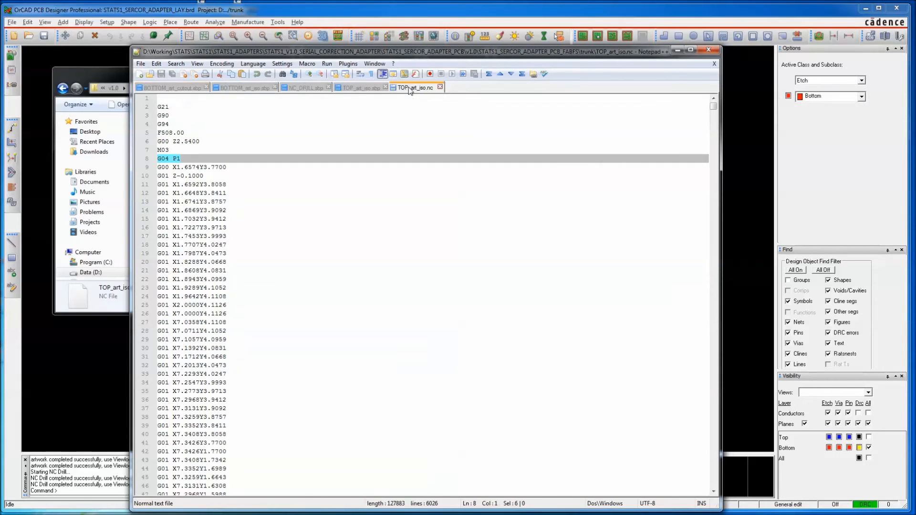
left_click(360, 87)
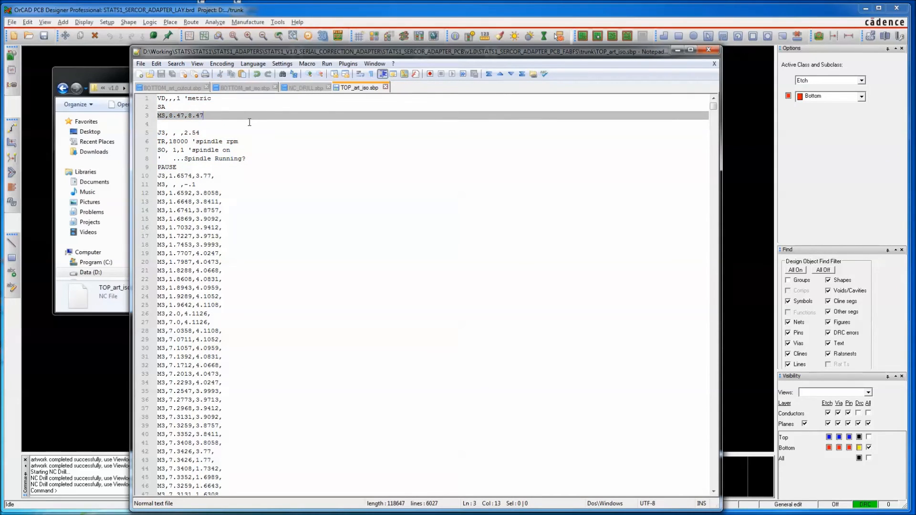
Step: Label the MS,8.47,8.47 line with the comment 'feedrate in mm per second'
type("'feedrate in")
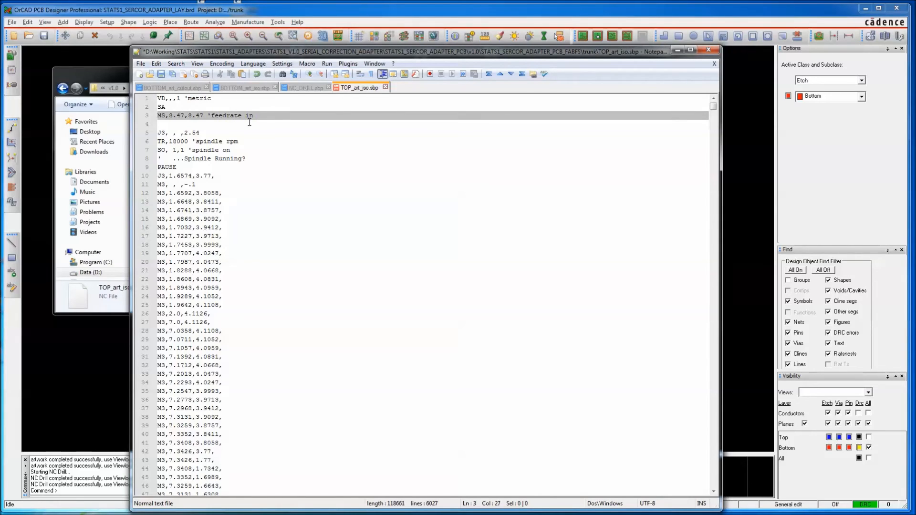
type("mm")
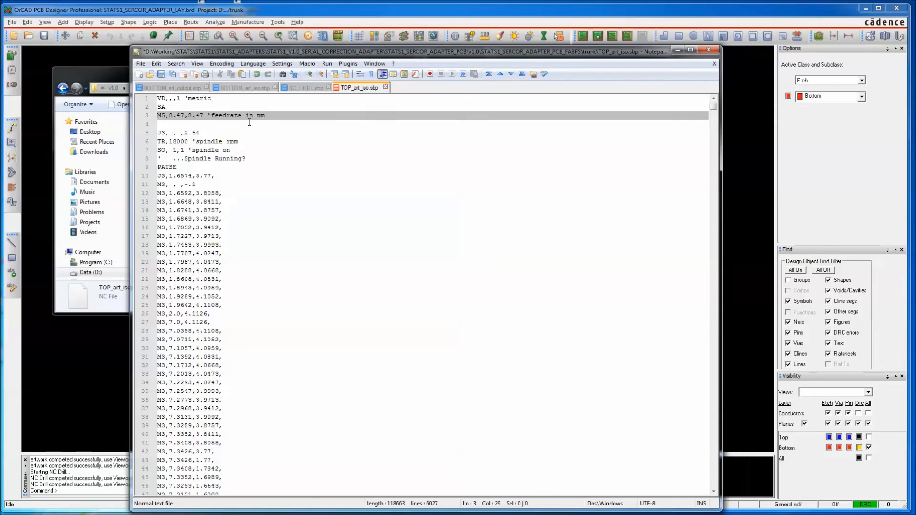
type("per secon")
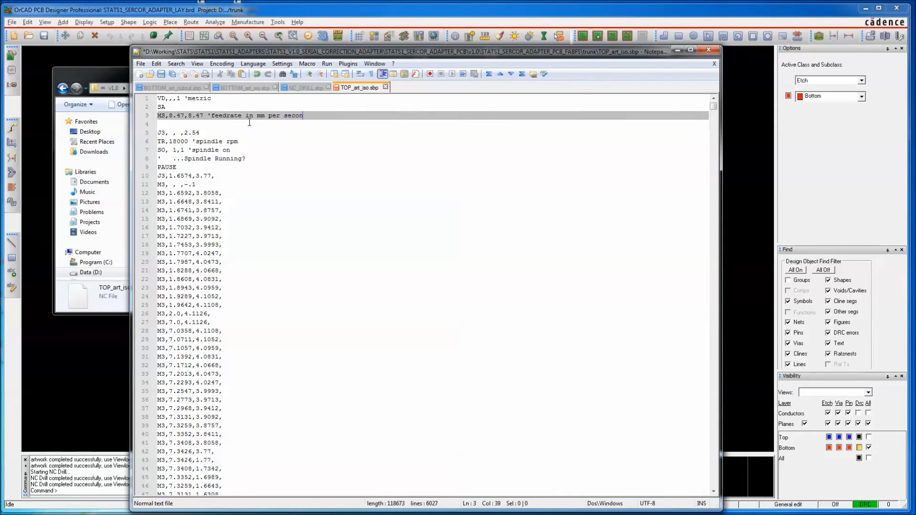
type("d")
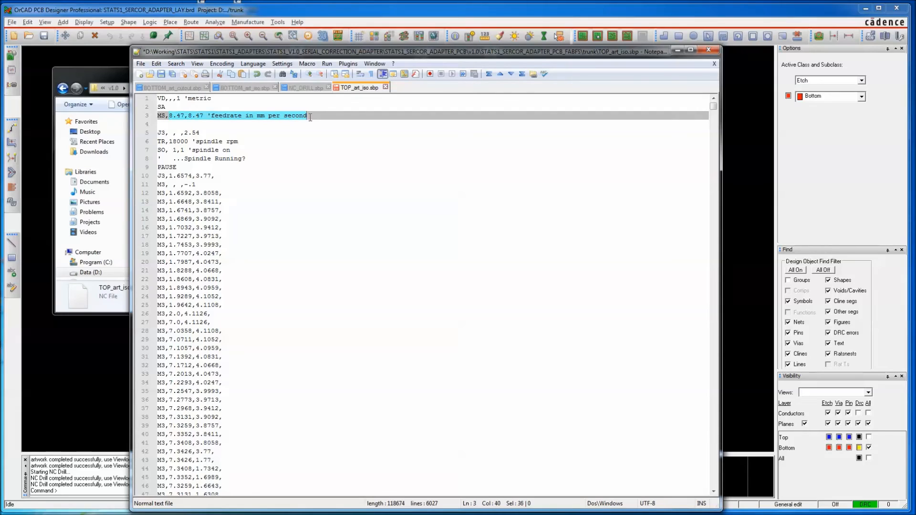
left_click(175, 123)
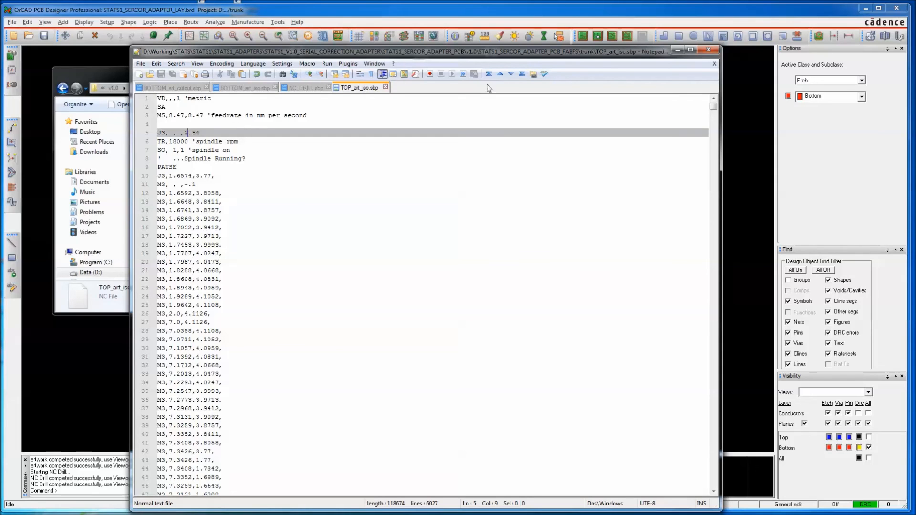
mouse_move(432, 105)
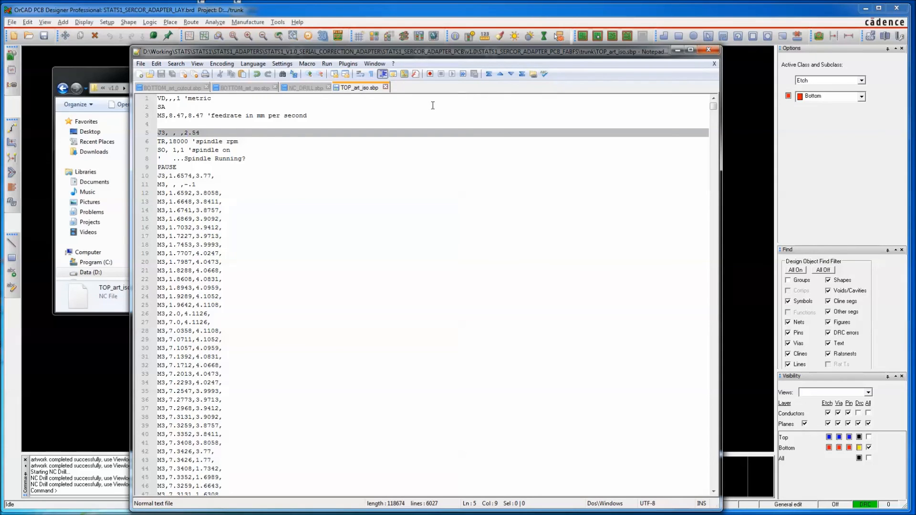